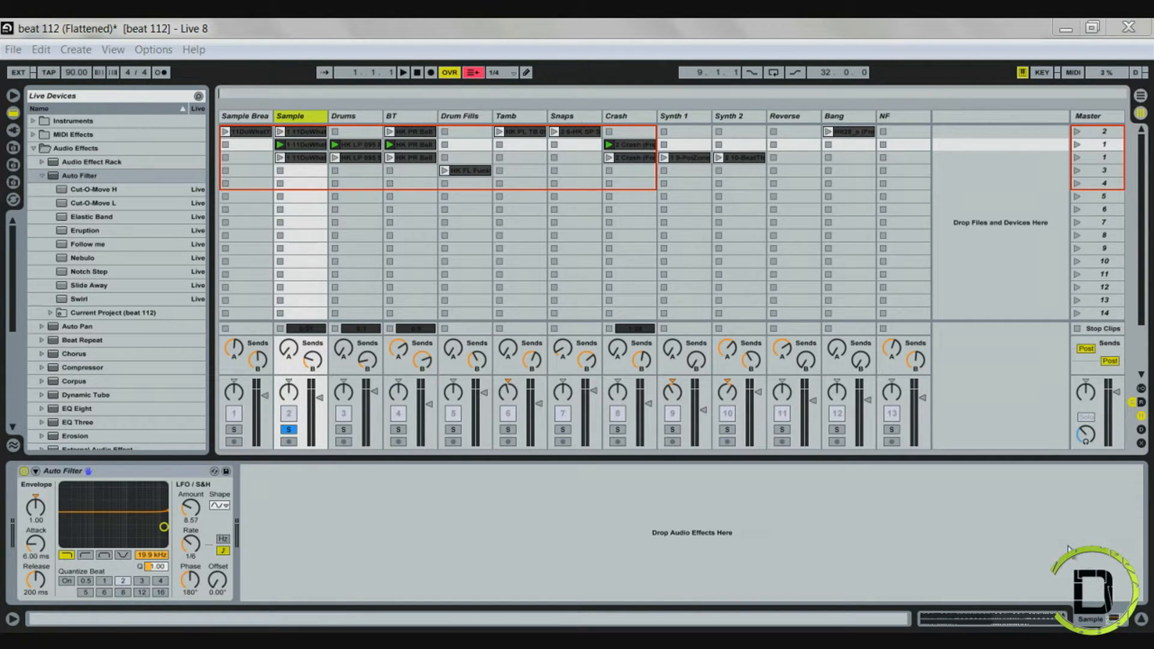
mouse_move(574, 307)
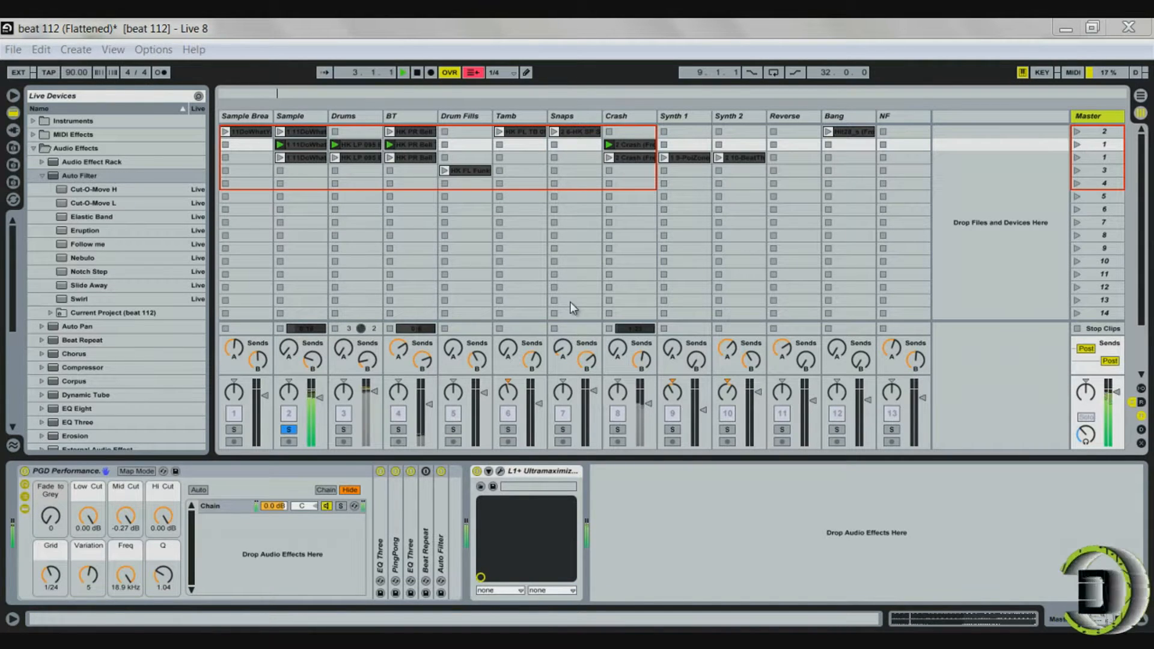
Set the Auto Filter's LFO/S&H Amount knob to 0.71 and Rate knob to 1/16
left_click(299, 115)
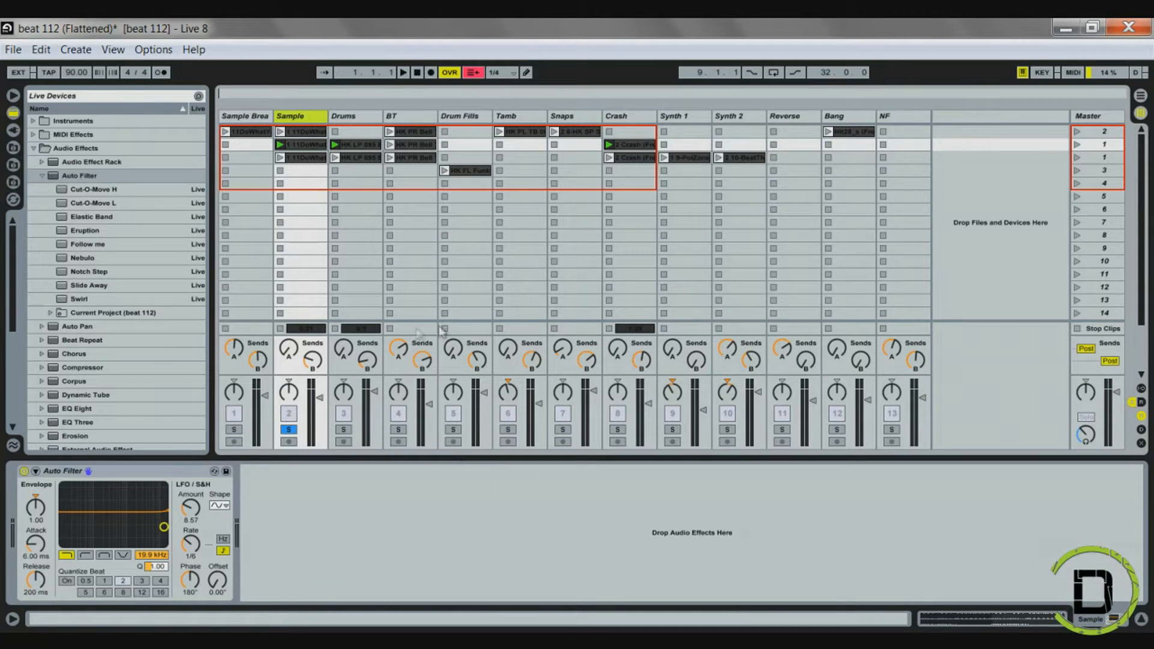
left_click(299, 144)
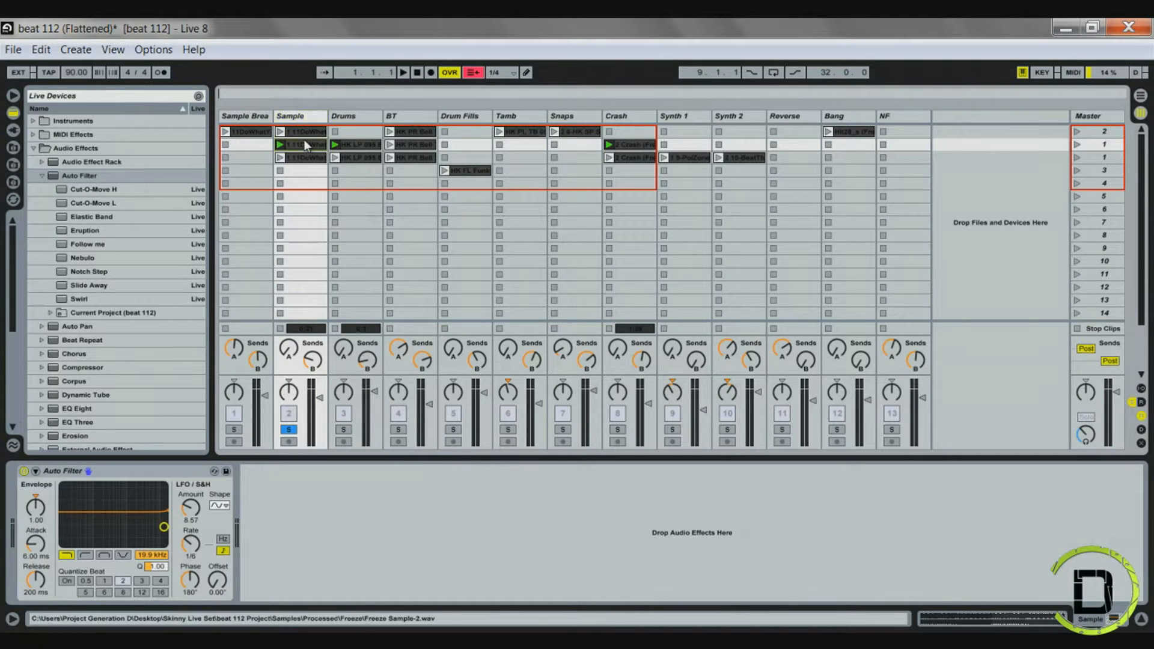
left_click(409, 157)
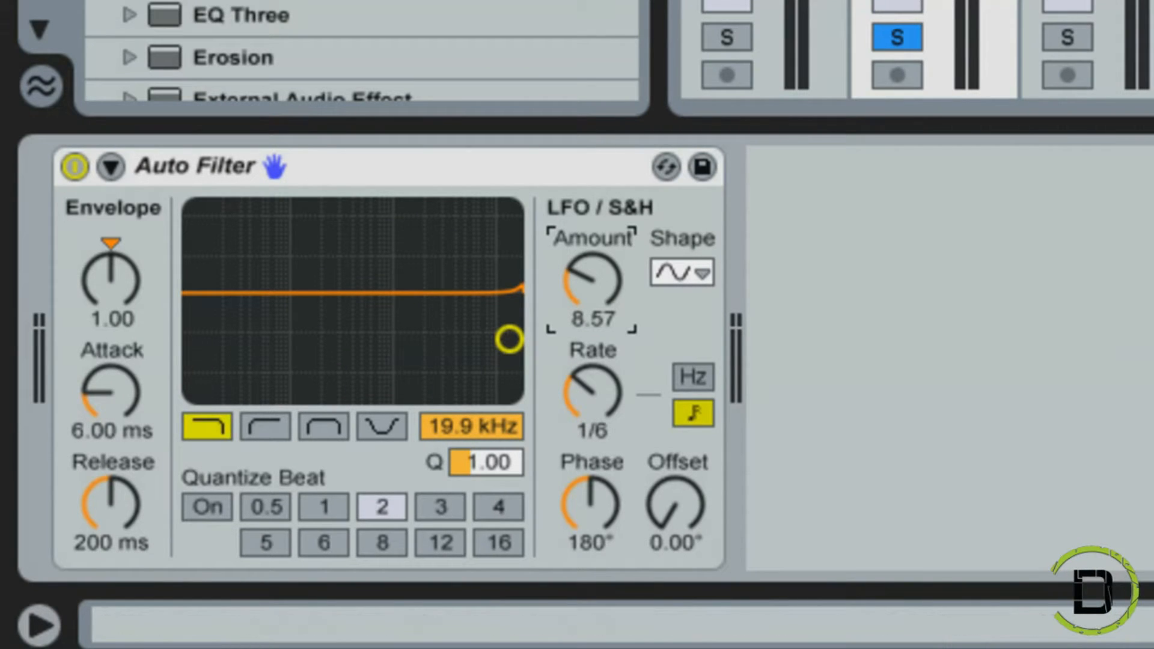
mouse_move(387, 298)
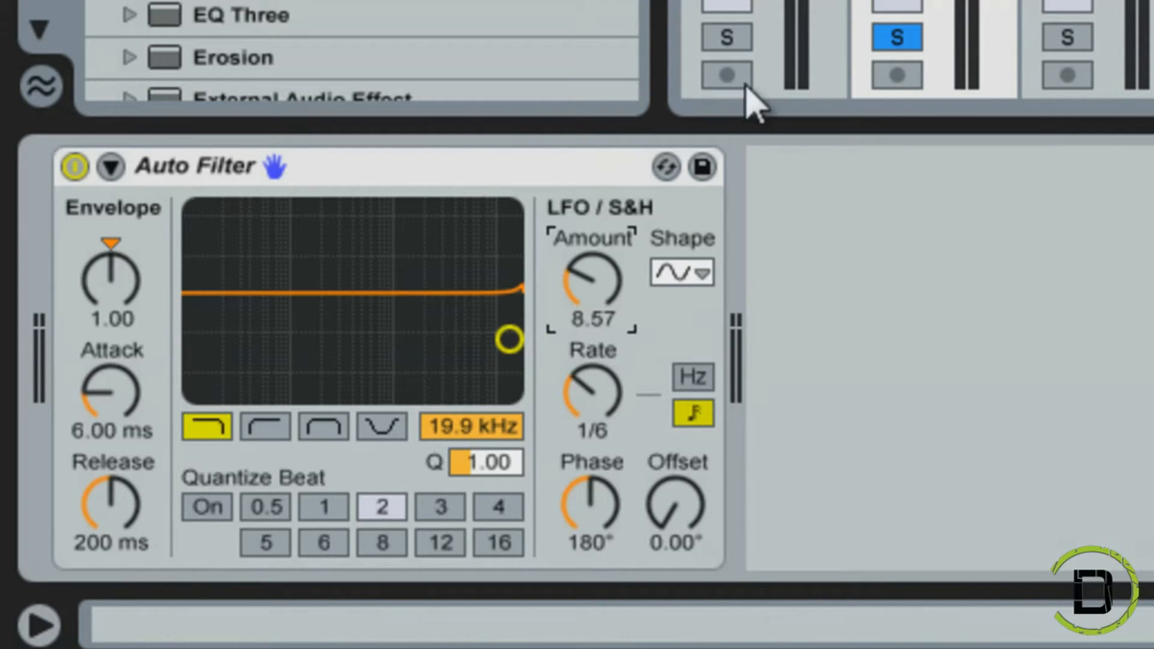
mouse_move(751, 89)
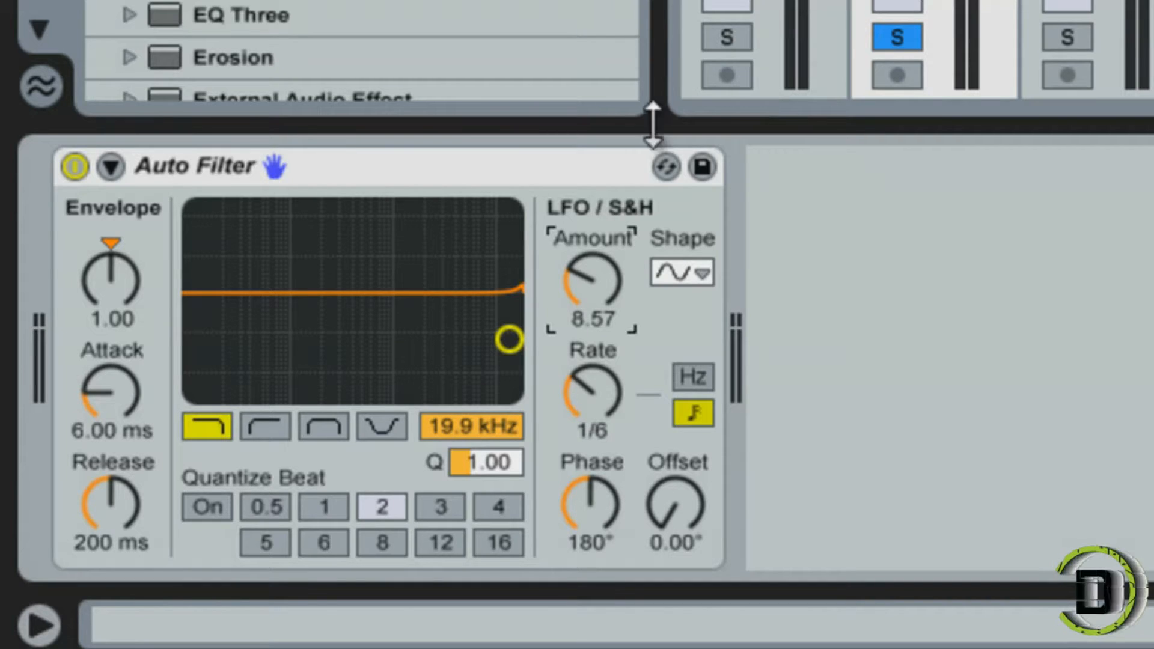
mouse_move(642, 475)
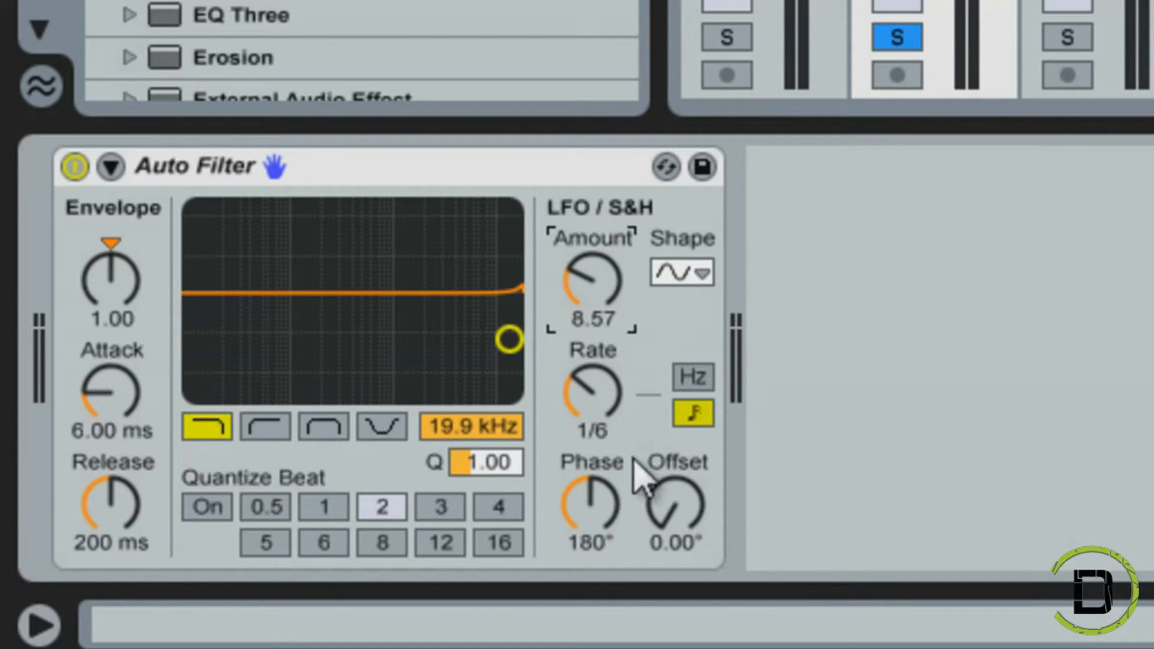
mouse_move(765, 412)
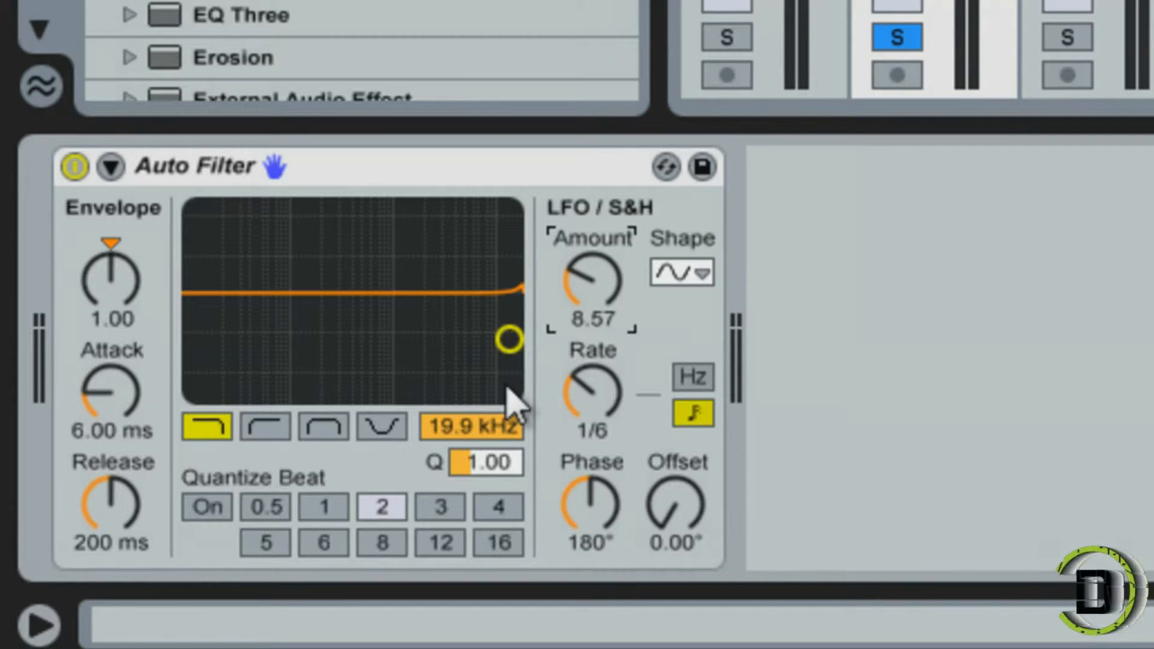
mouse_move(603, 295)
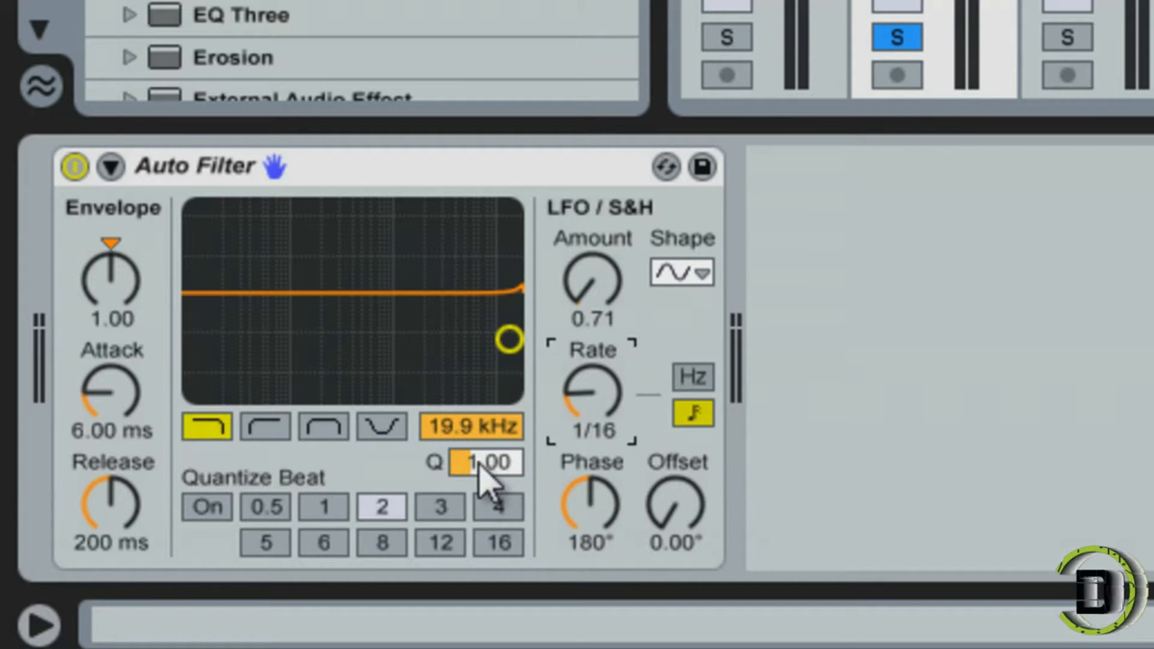
mouse_move(449, 486)
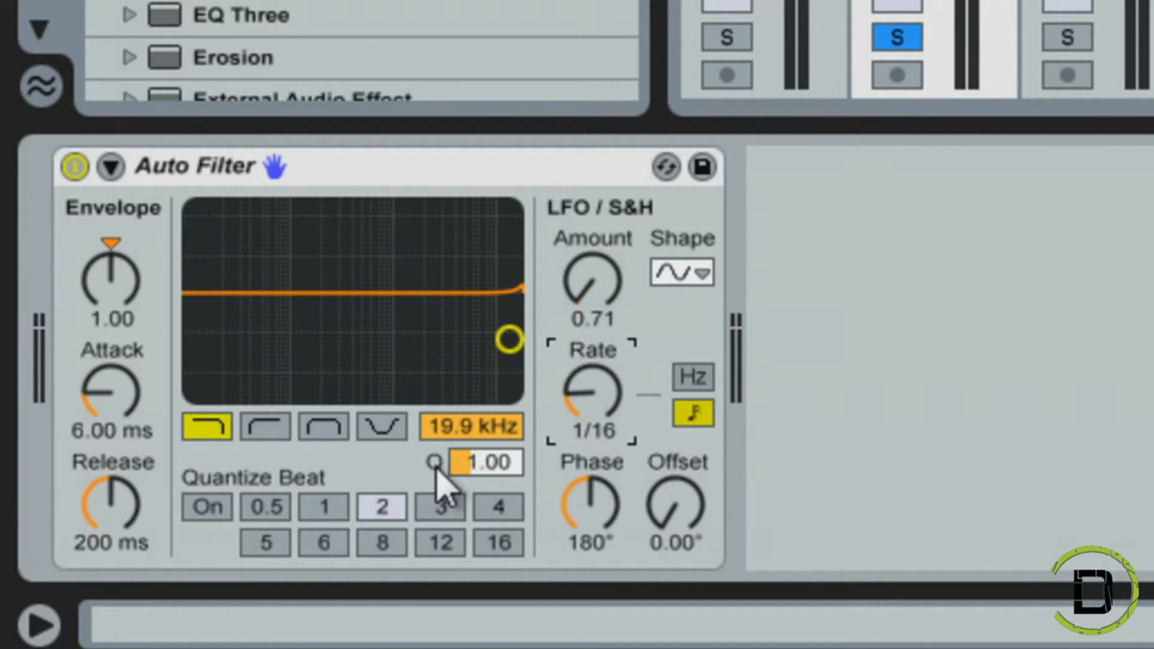
mouse_move(765, 309)
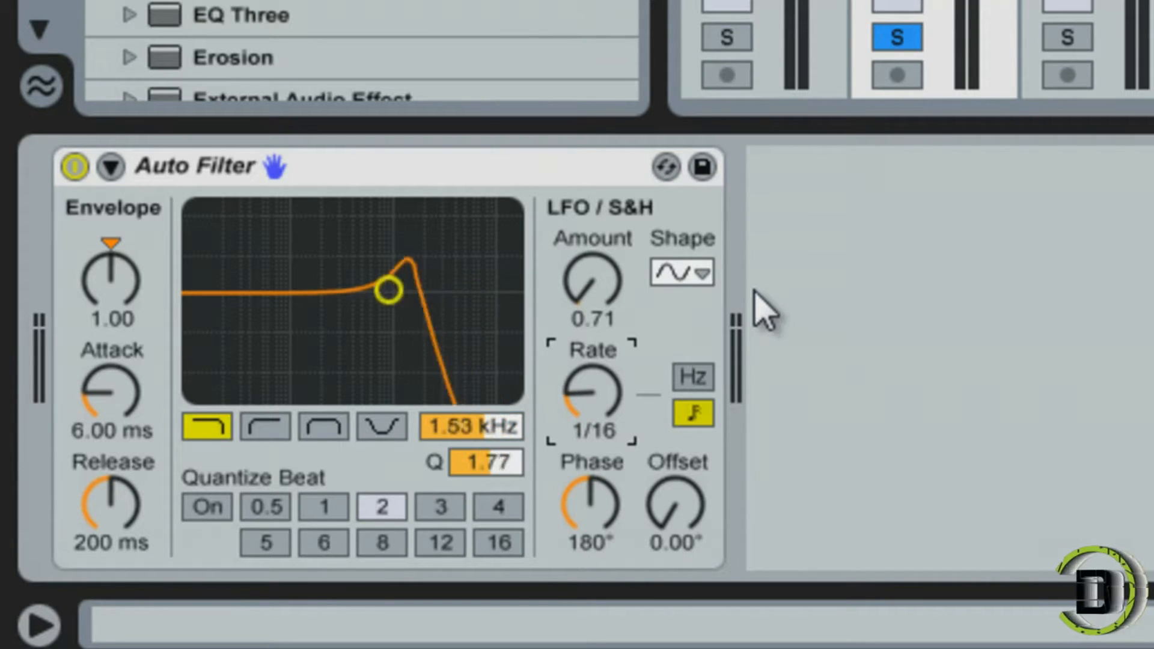
Sweep the filter dot from 26 Hz through 2.10 kHz, ending at 6.64 kHz, Q 1.33
left_click_drag(389, 289, 195, 211)
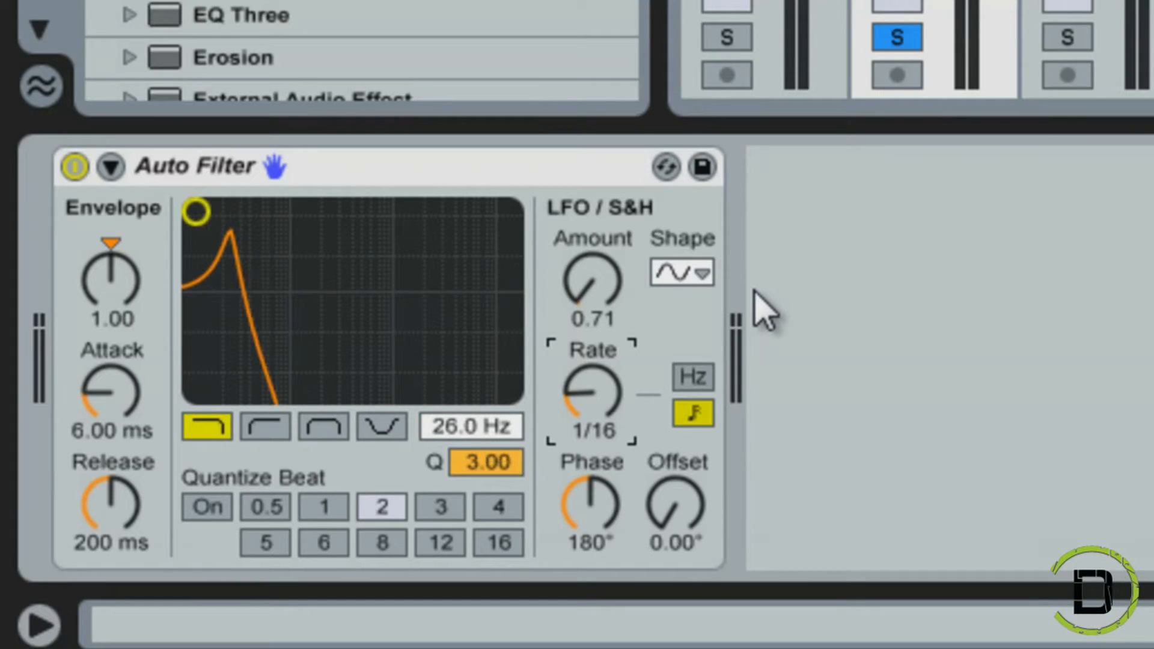
left_click_drag(196, 211, 258, 235)
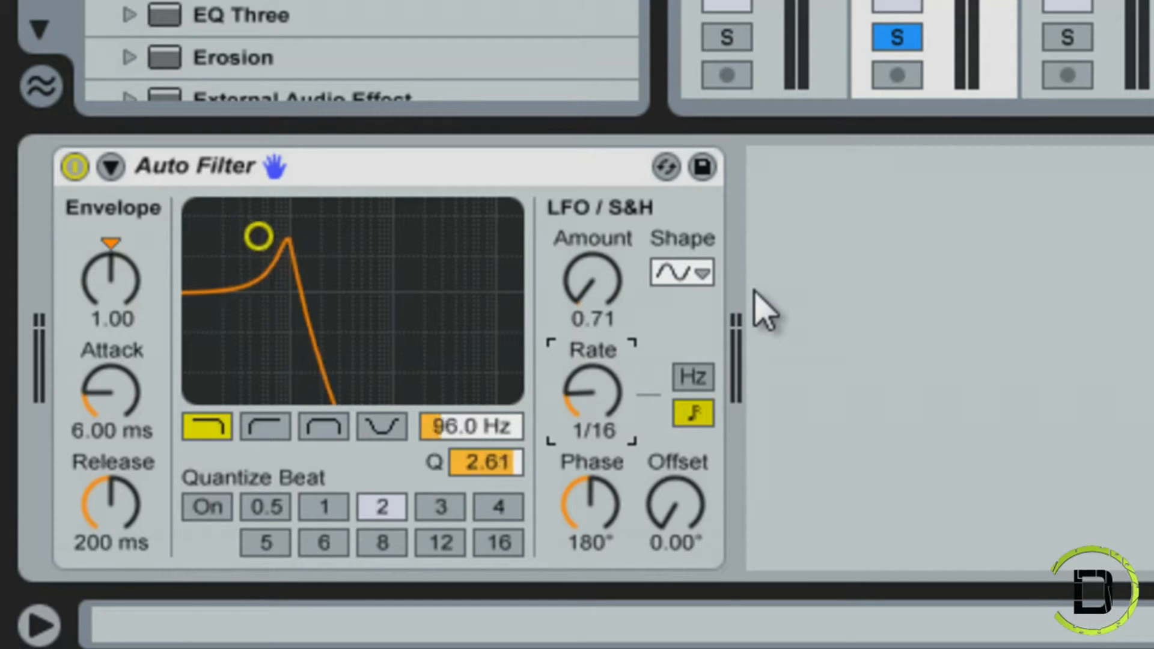
left_click_drag(257, 236, 403, 296)
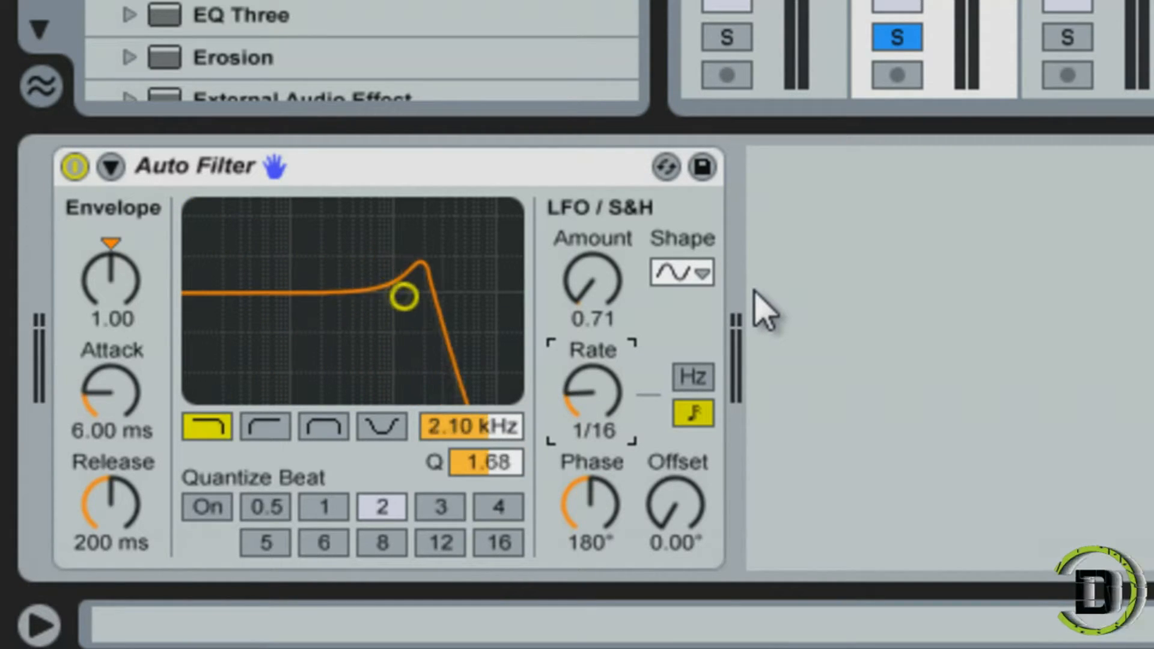
left_click_drag(404, 295, 393, 293)
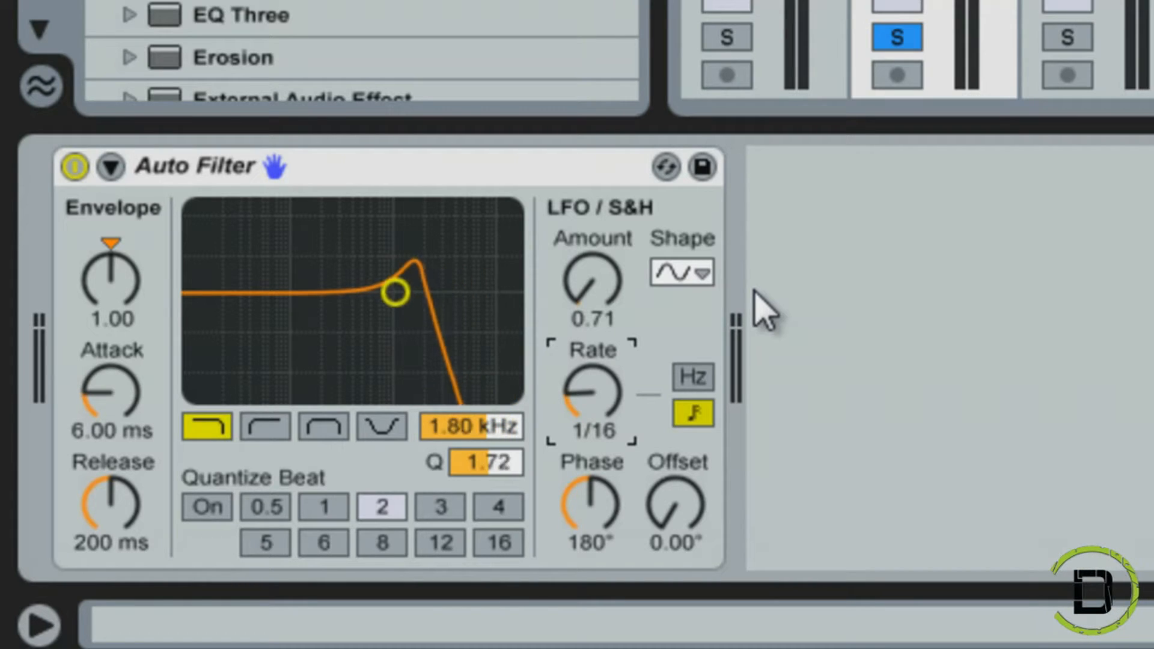
left_click_drag(393, 292, 318, 262)
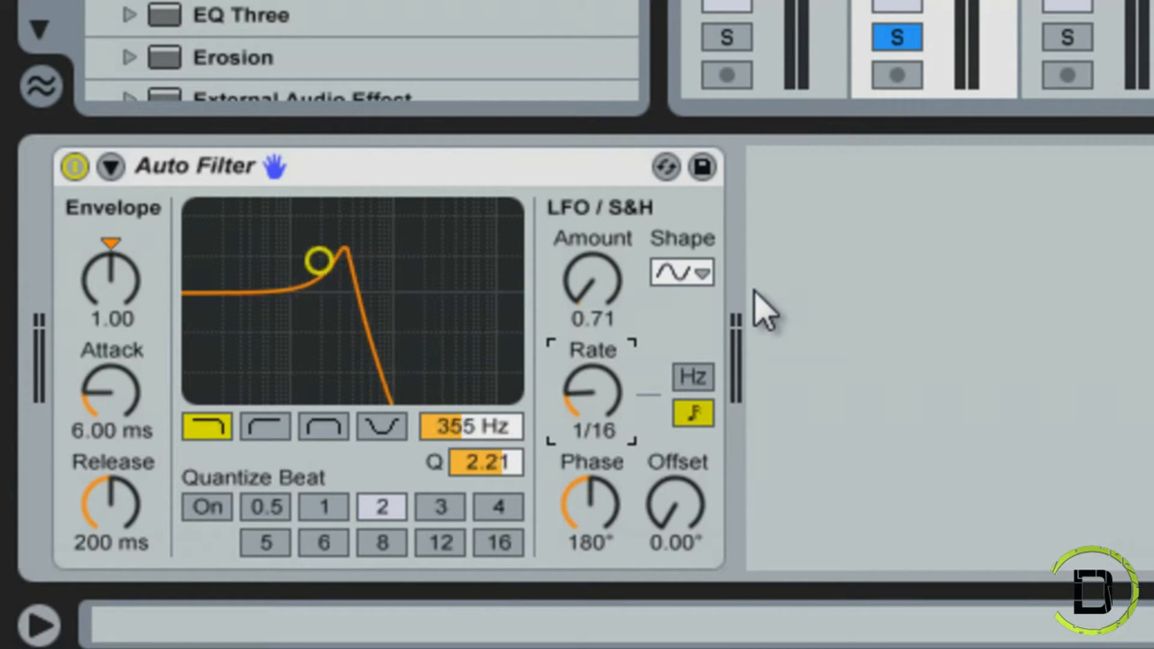
left_click_drag(318, 259, 458, 319)
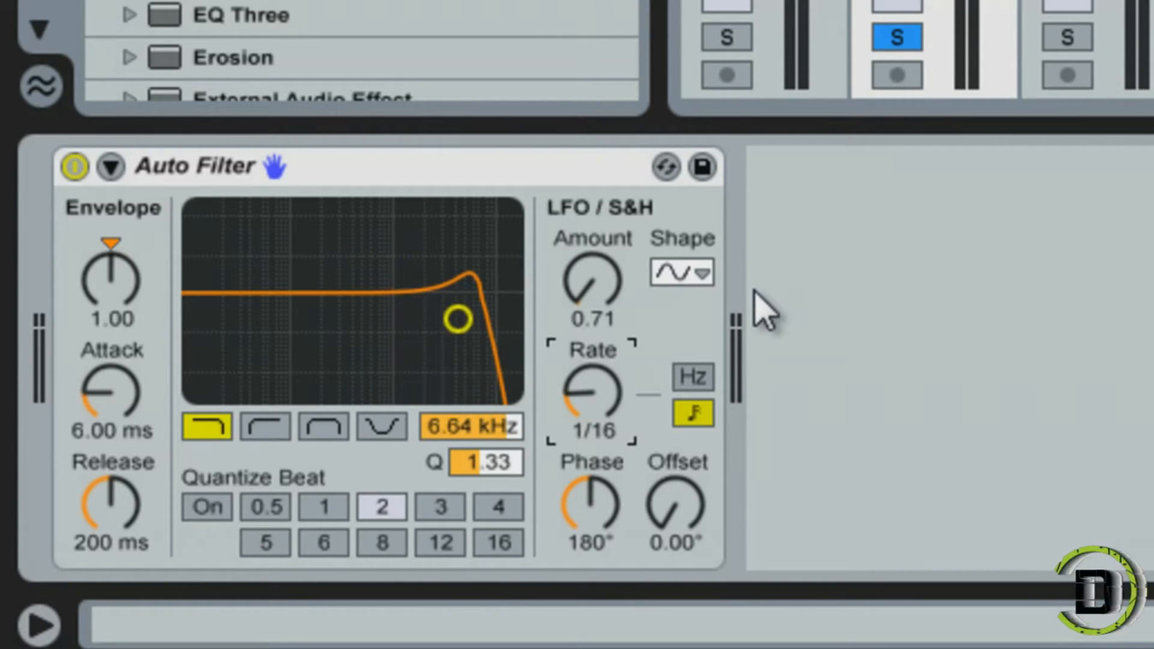
mouse_move(637, 386)
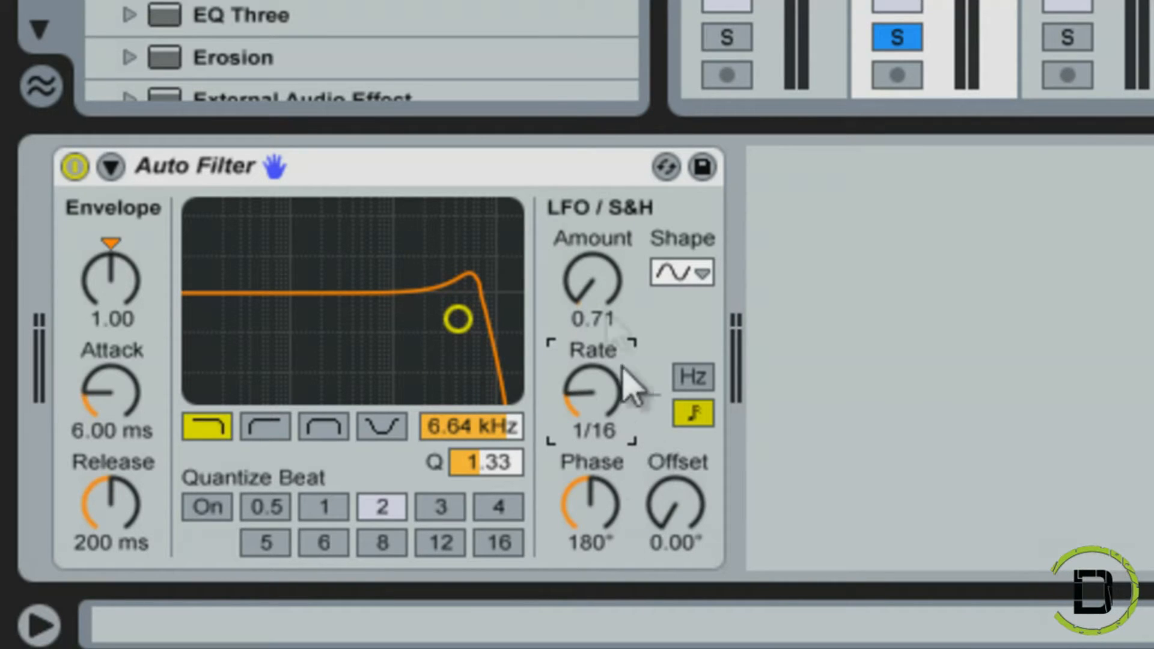
mouse_move(662, 404)
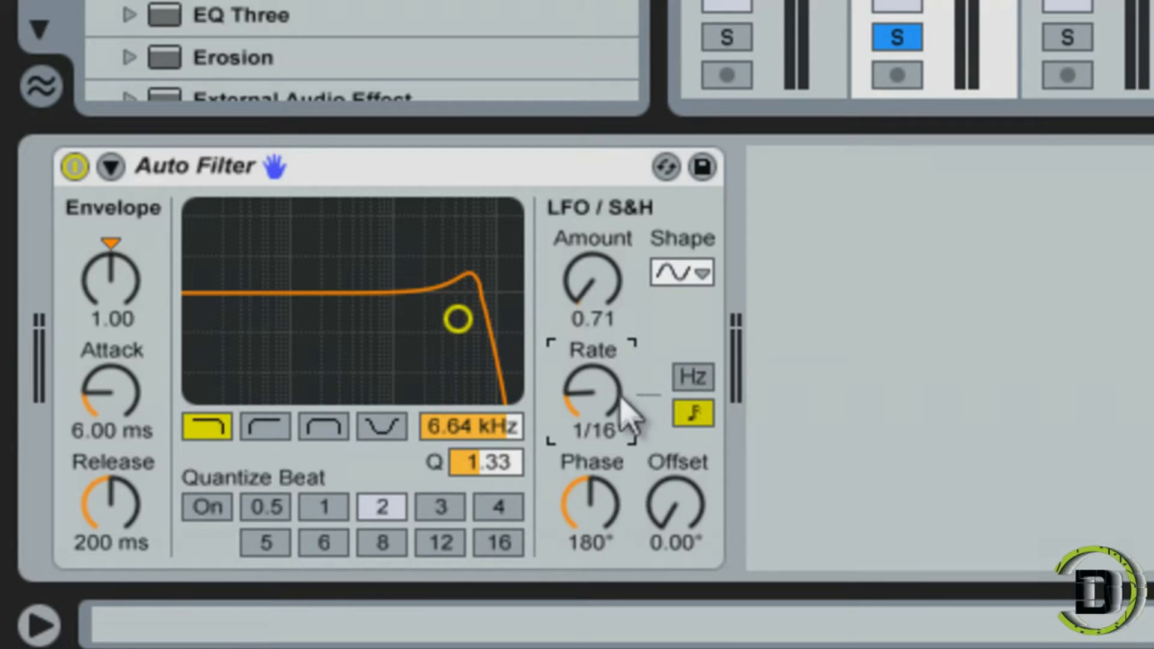
Try LFO rates 1/6 and 5/16, then set the rate to 1/8
left_click_drag(596, 397, 596, 368)
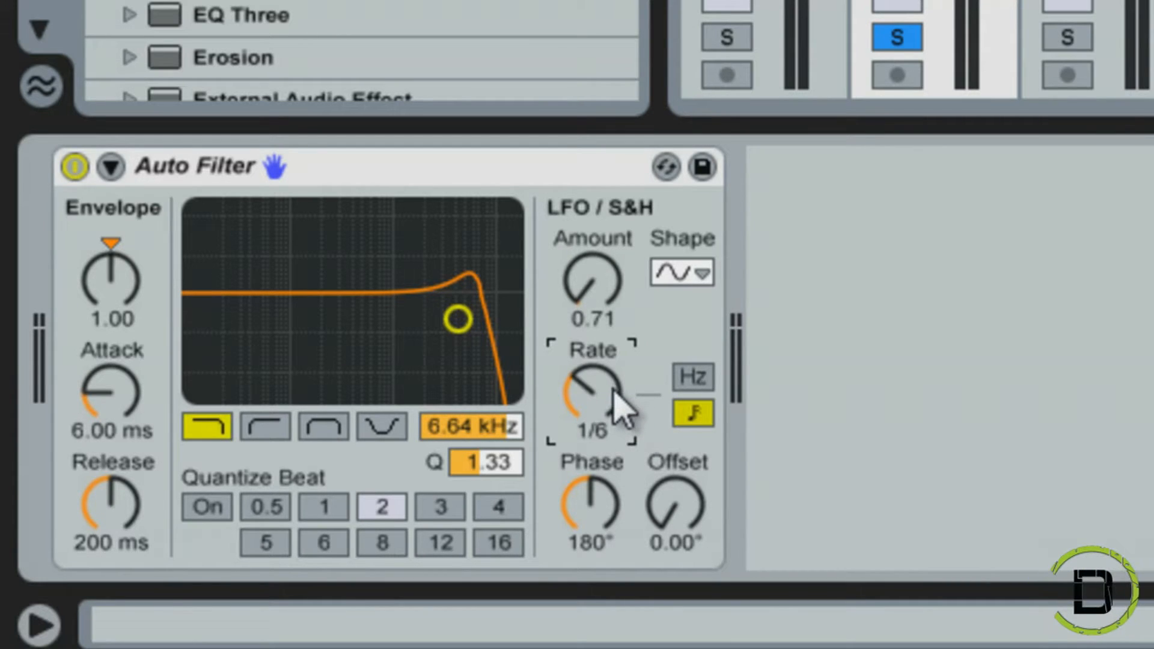
left_click_drag(588, 397, 596, 375)
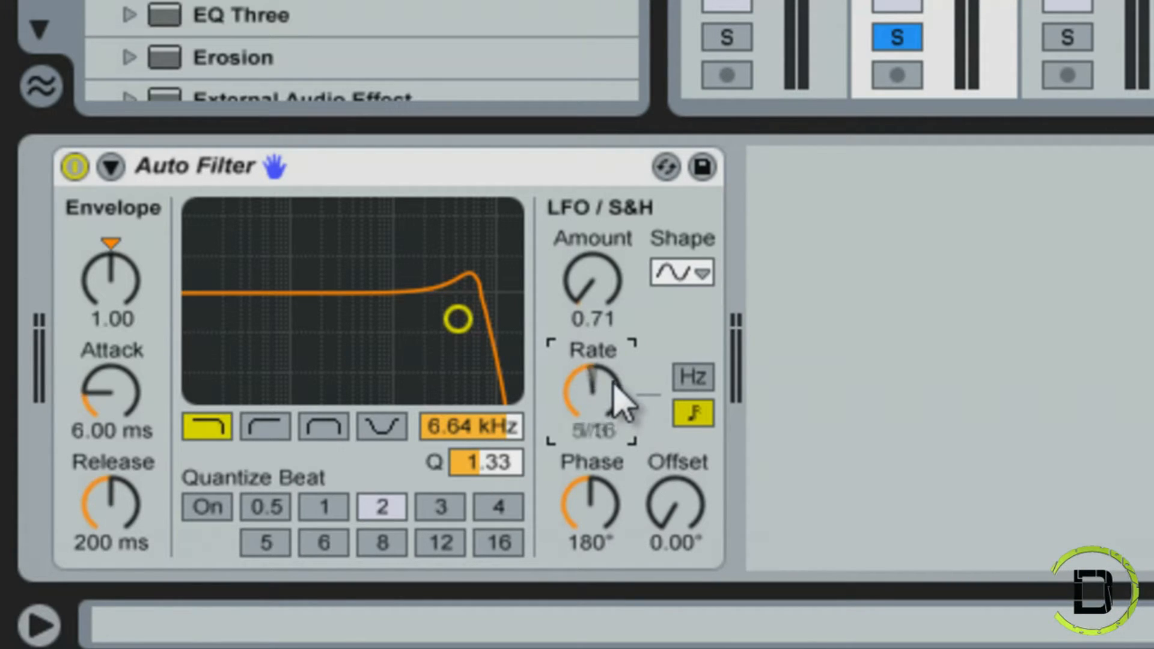
left_click_drag(596, 397, 596, 420)
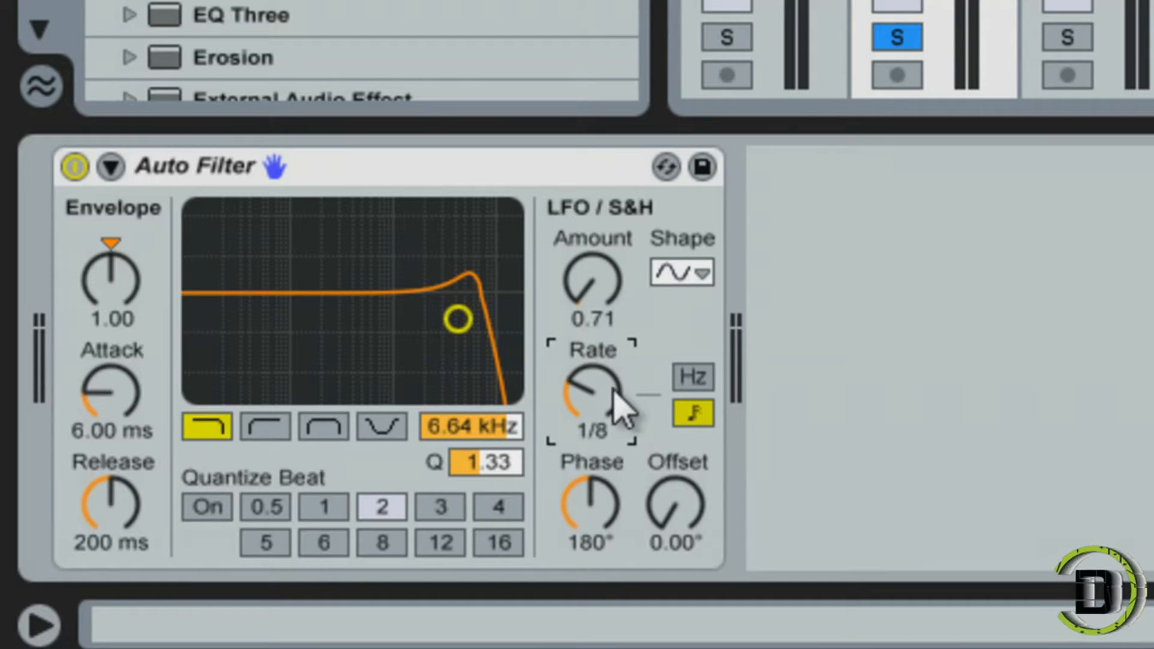
Raise the LFO amount up to 30, then bring it back to 9.29
left_click_drag(592, 397, 603, 294)
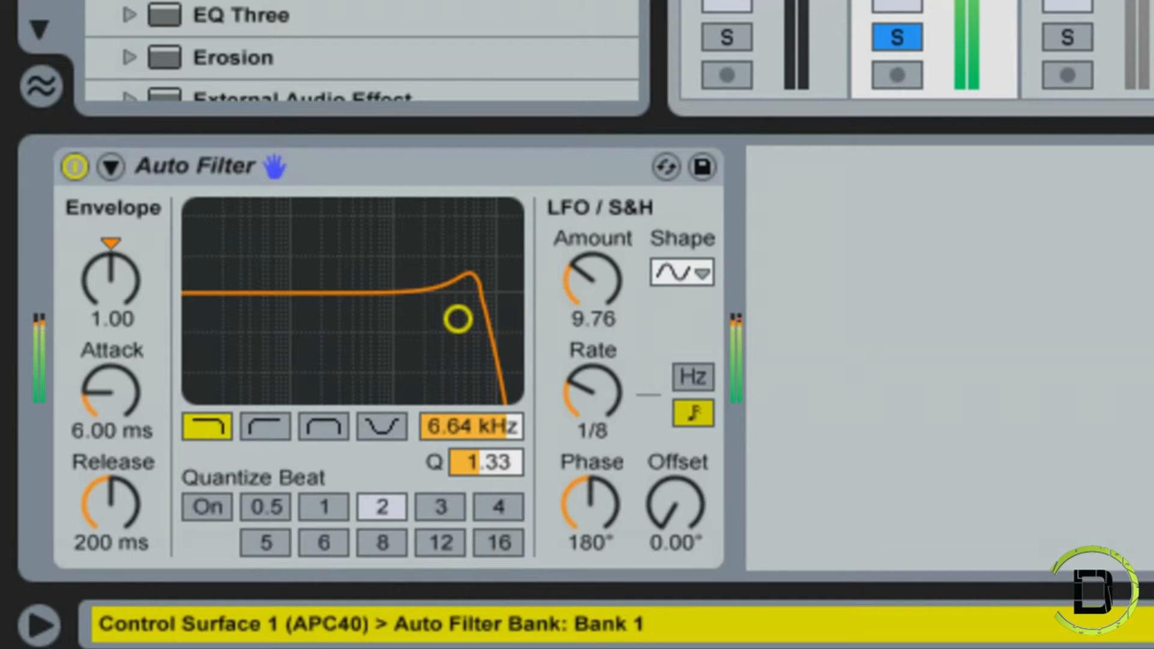
left_click_drag(456, 318, 361, 281)
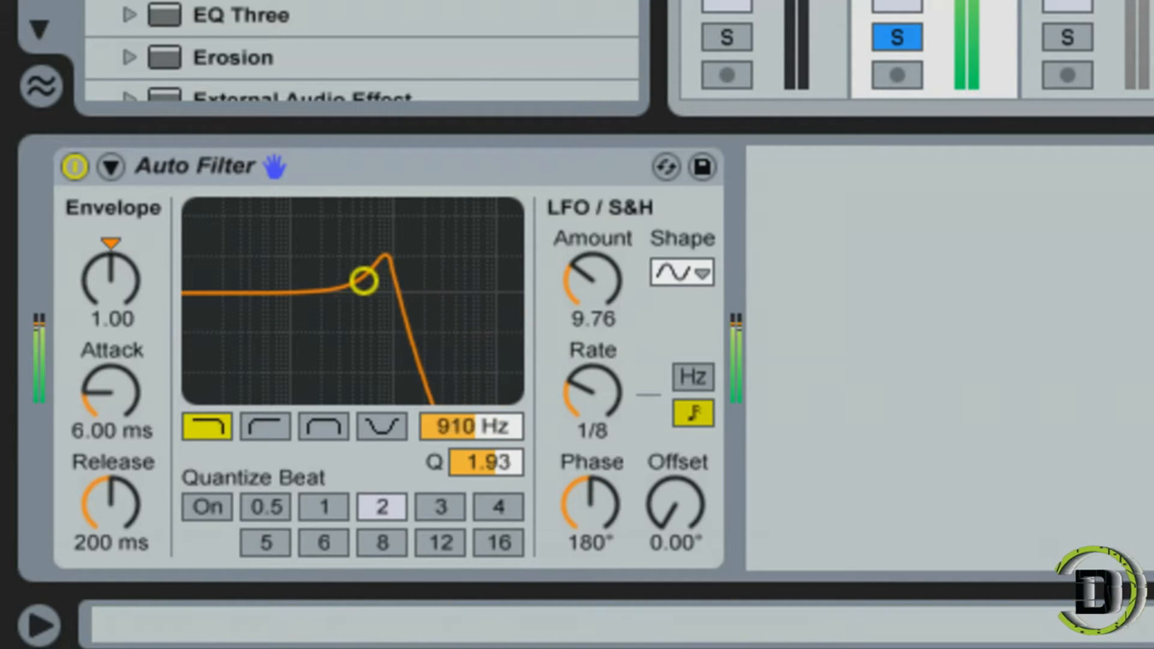
left_click_drag(360, 281, 311, 260)
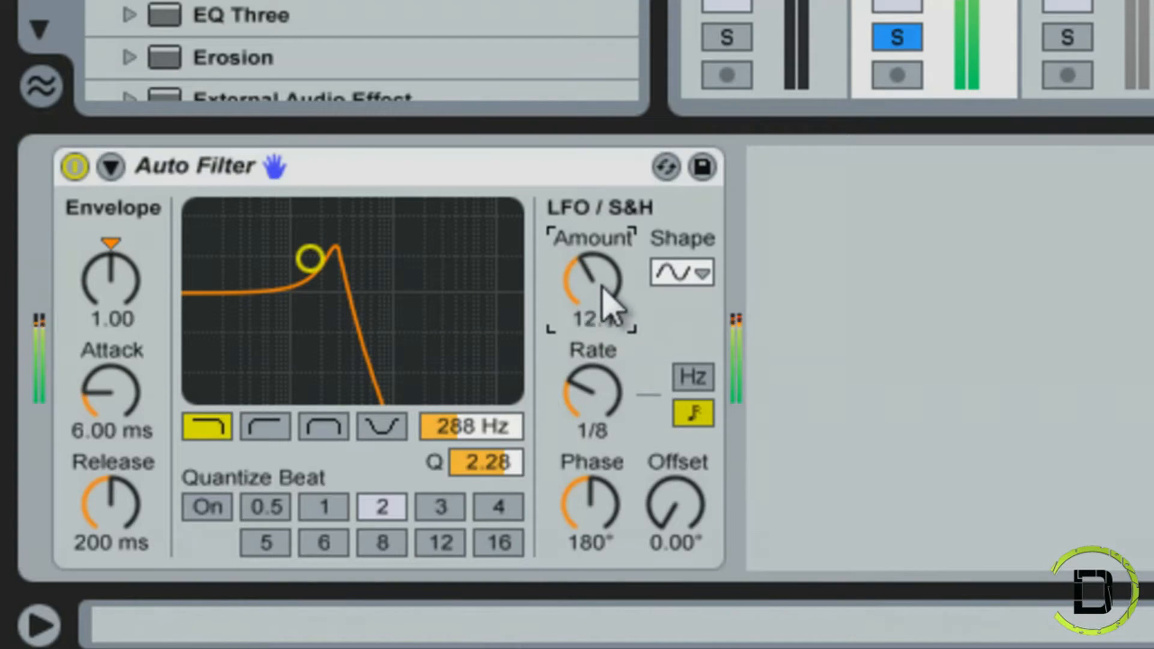
left_click_drag(589, 283, 596, 258)
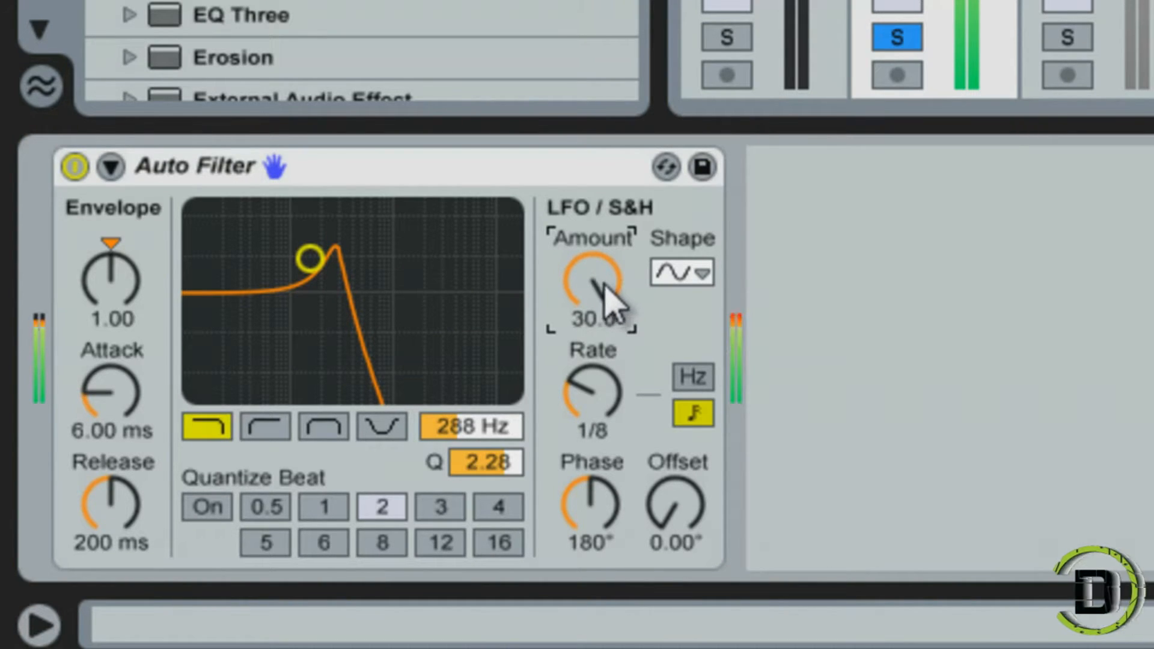
left_click_drag(593, 283, 603, 309)
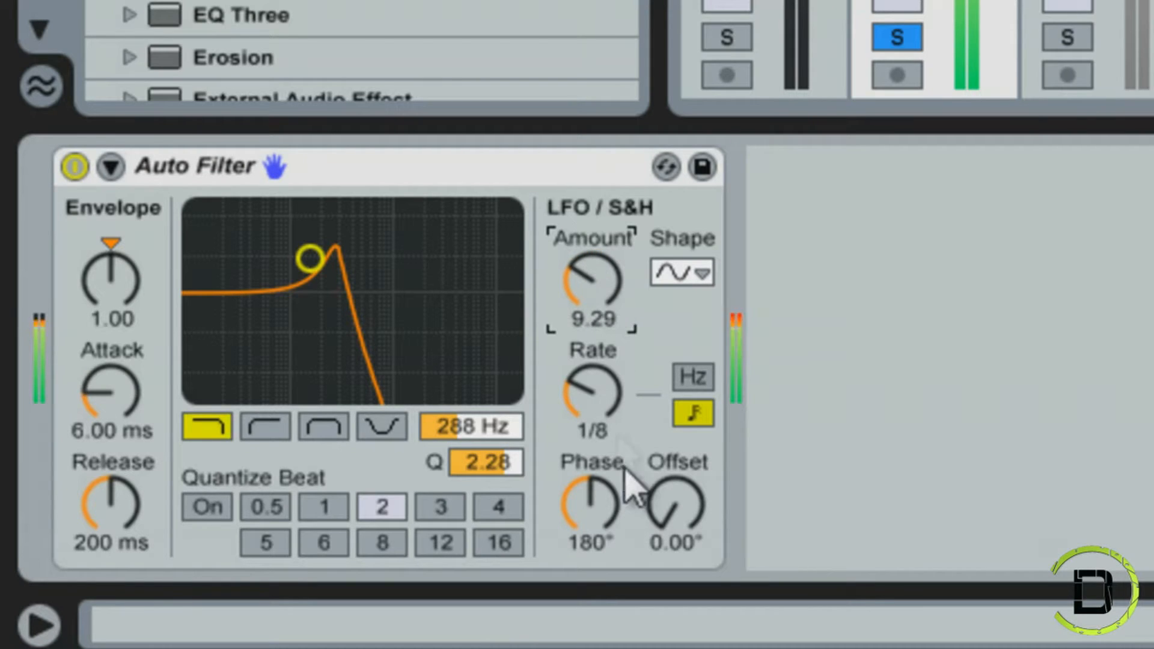
Sweep the LFO rate through 1/64 and 5/16, returning it to 1/8
left_click_drag(592, 394, 618, 419)
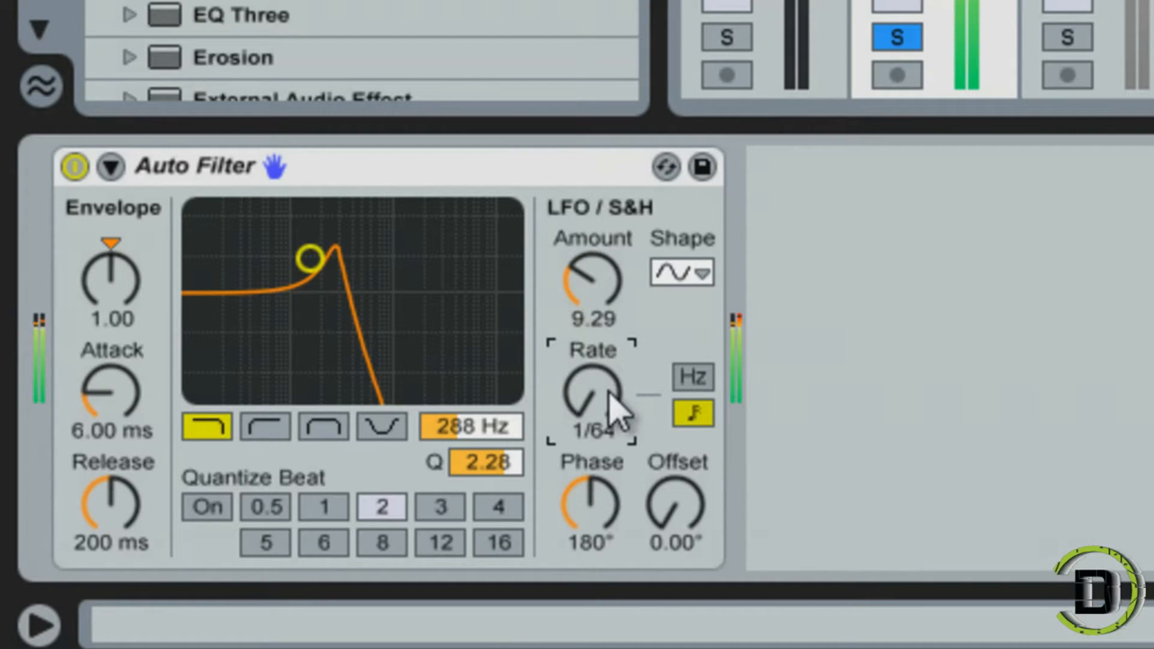
left_click_drag(592, 397, 592, 367)
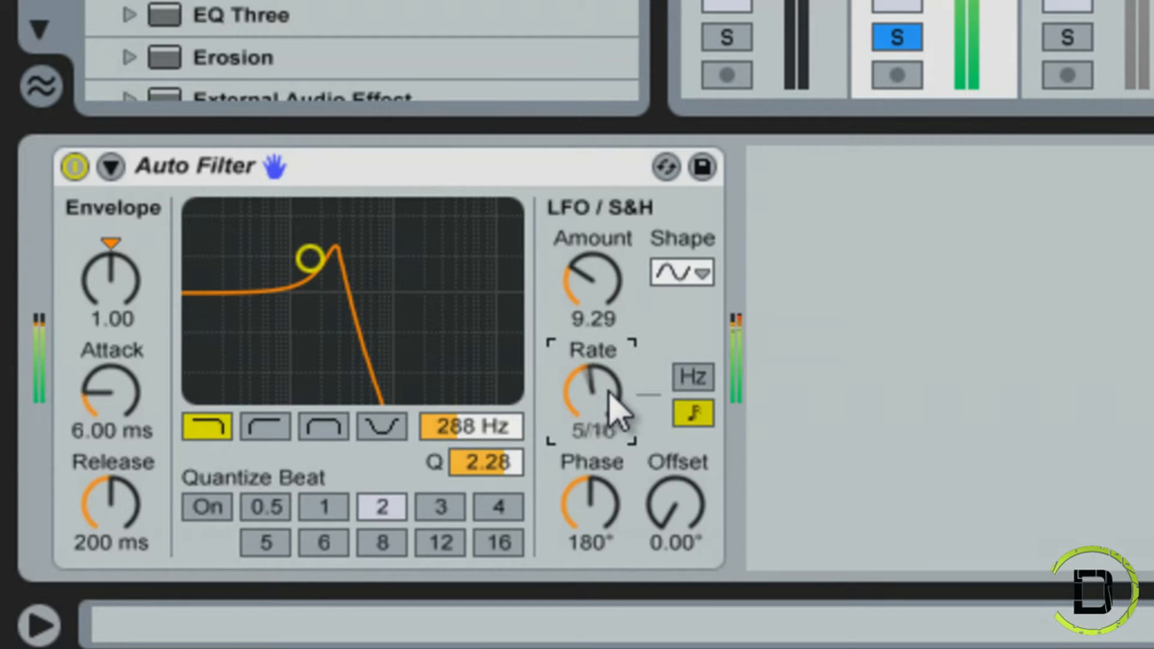
left_click_drag(596, 390, 604, 412)
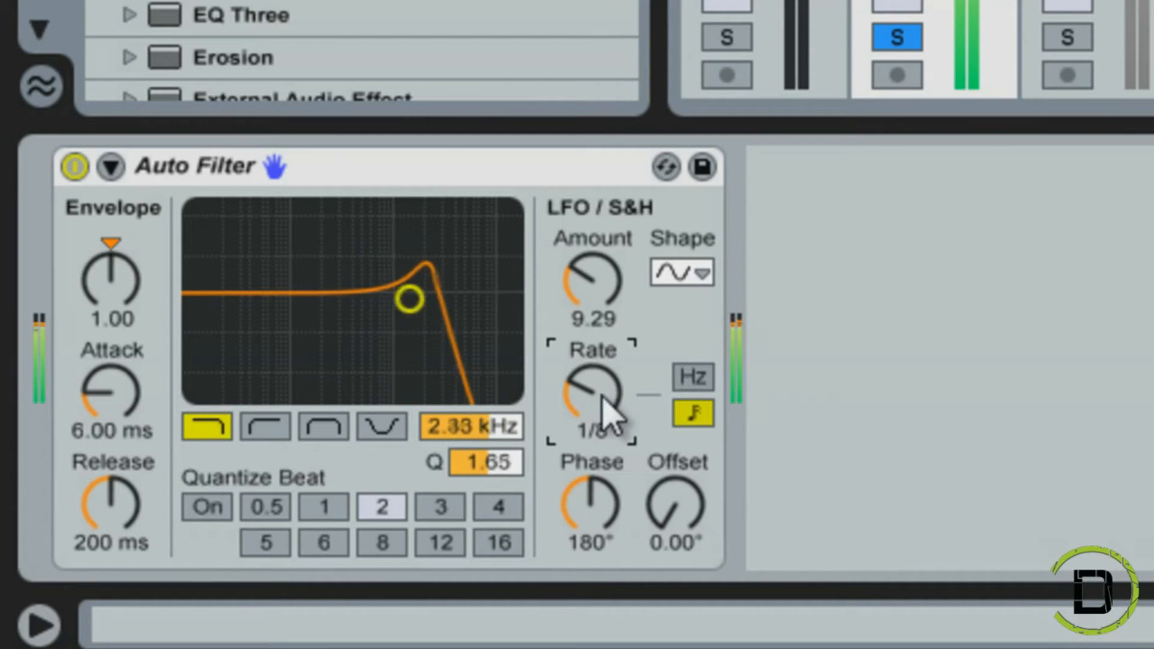
left_click_drag(408, 298, 508, 340)
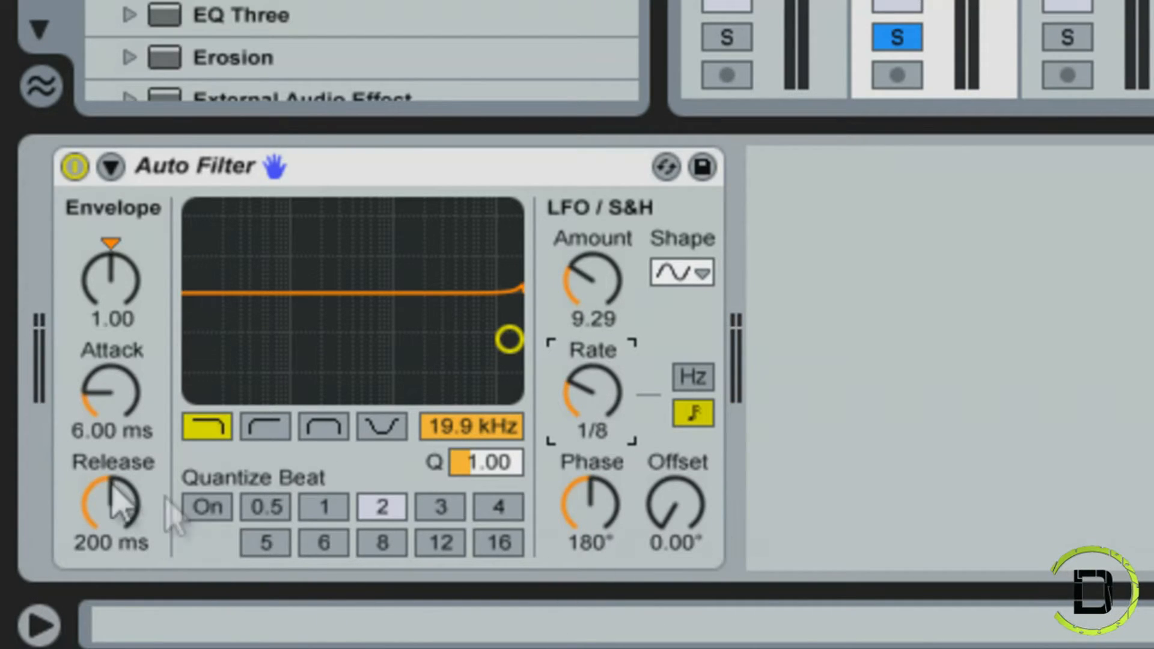
mouse_move(128, 489)
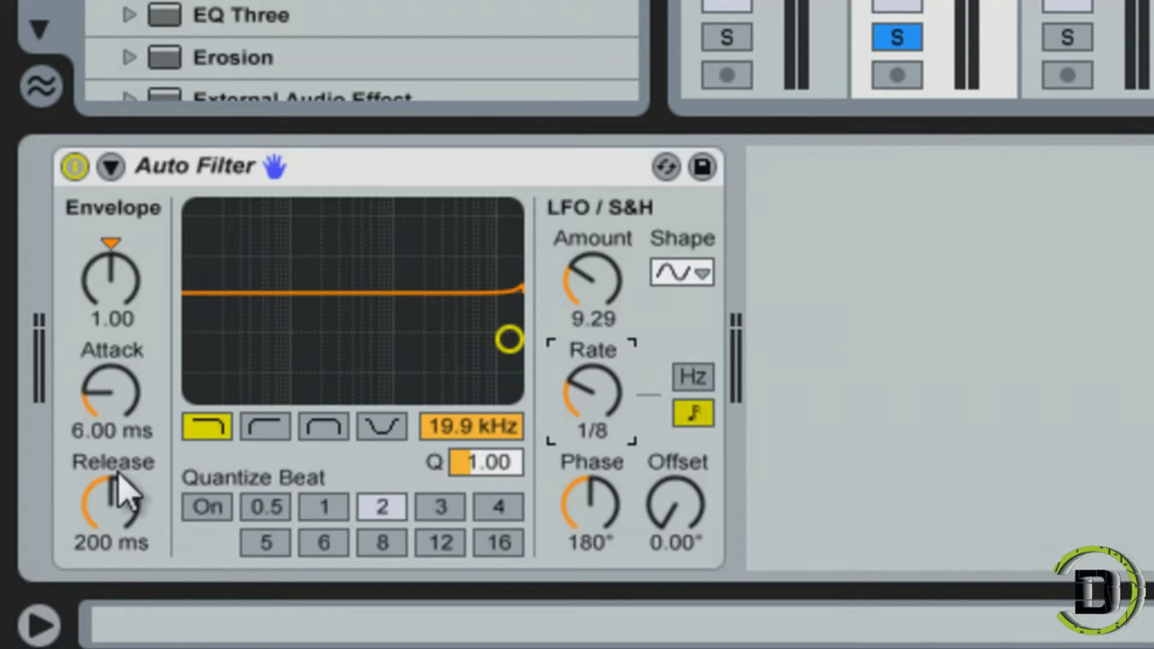
mouse_move(802, 427)
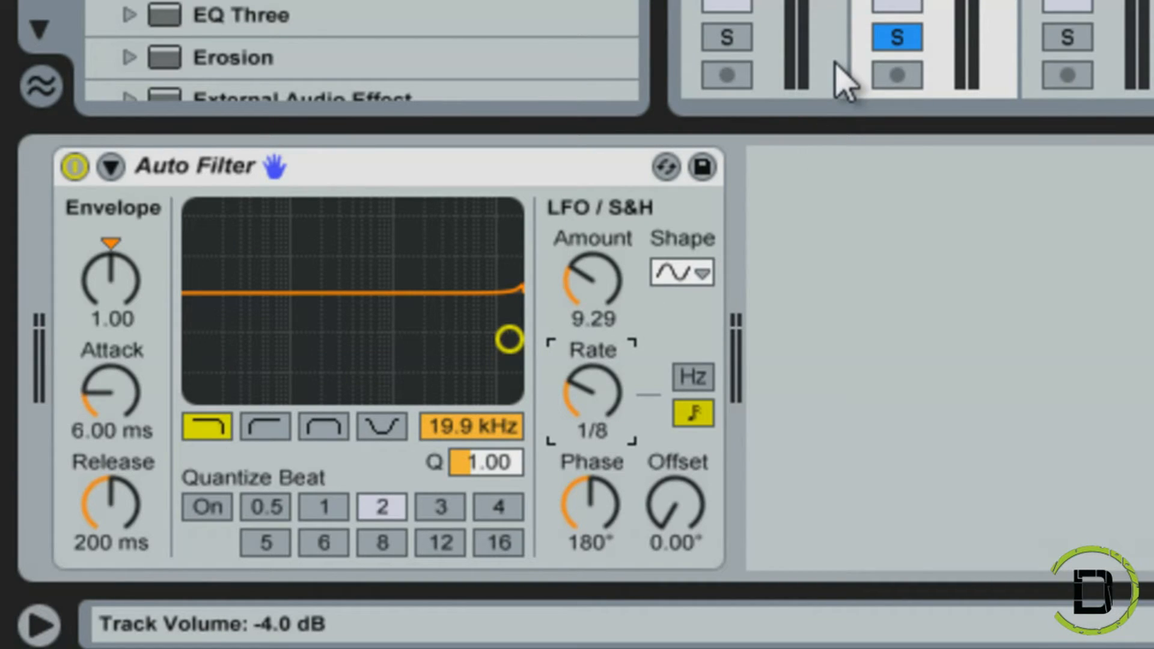
mouse_move(772, 26)
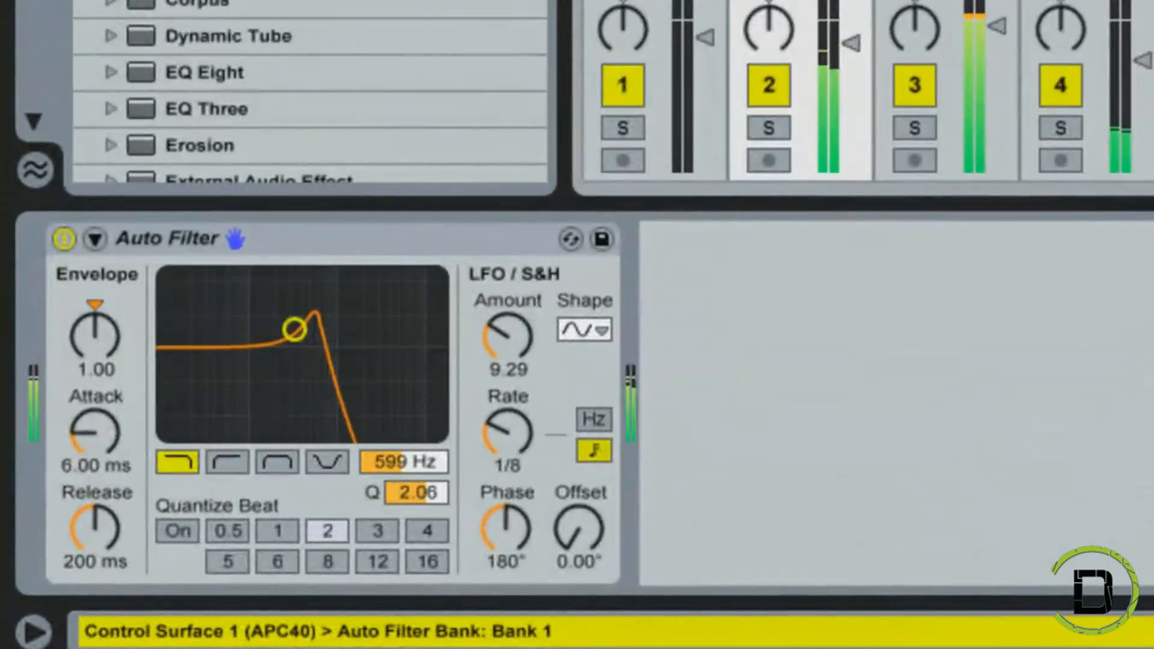
Drag the filter dot down toward 118 Hz, then back up near 355 Hz with Q about 2.2
left_click_drag(293, 330, 229, 301)
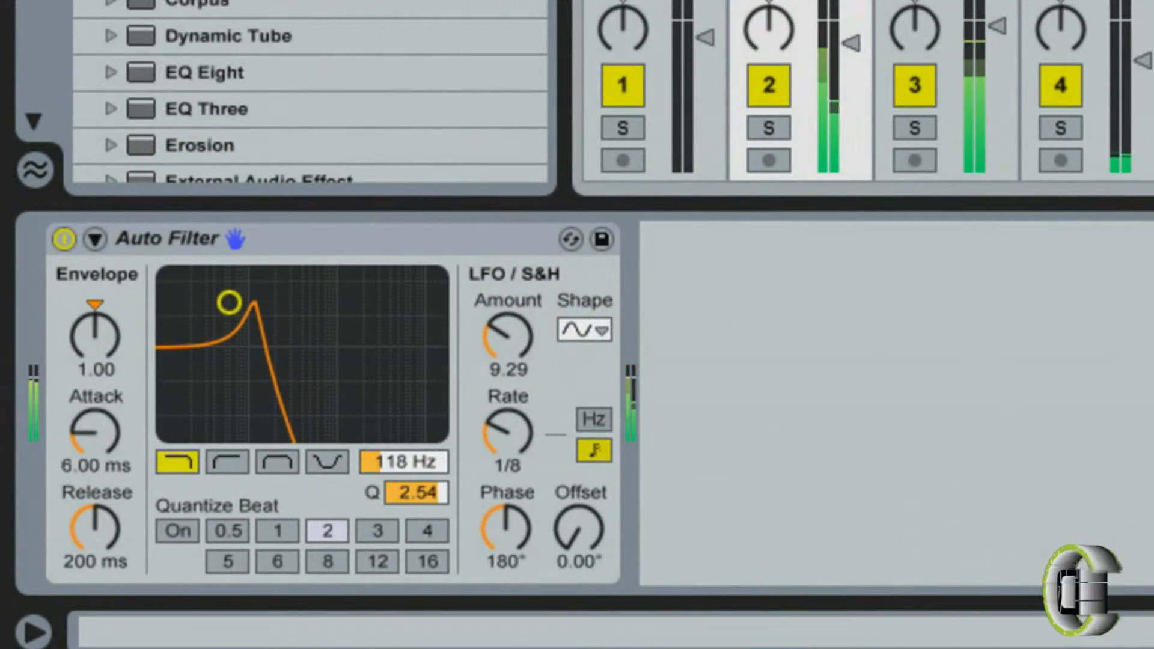
left_click_drag(228, 302, 265, 315)
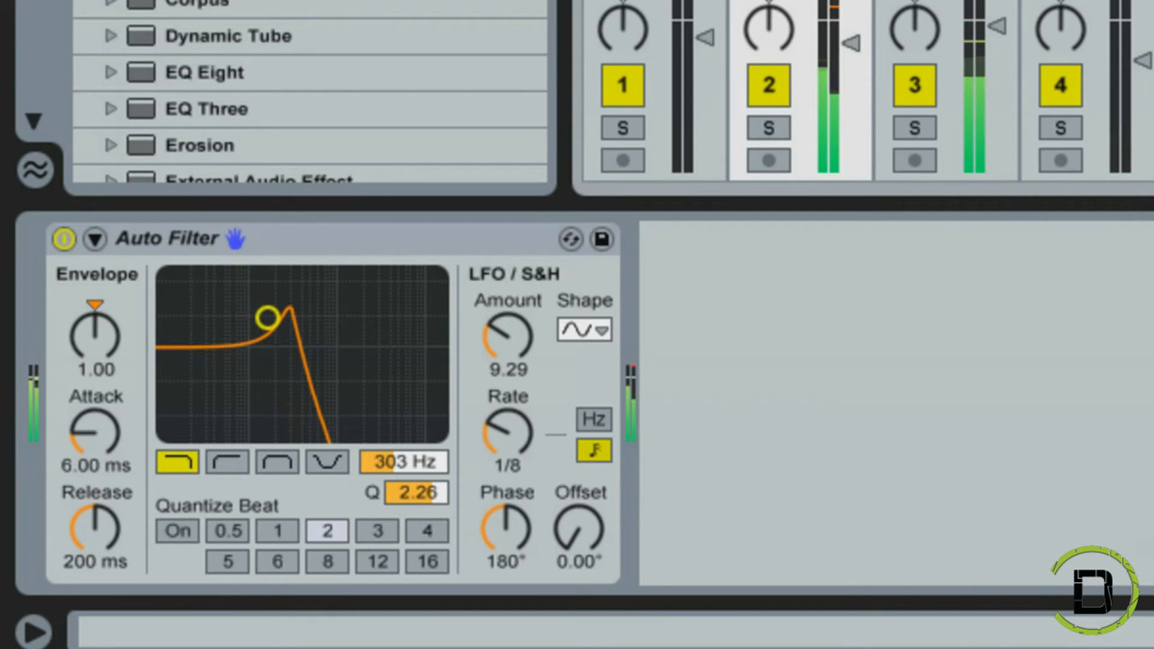
left_click_drag(267, 318, 275, 315)
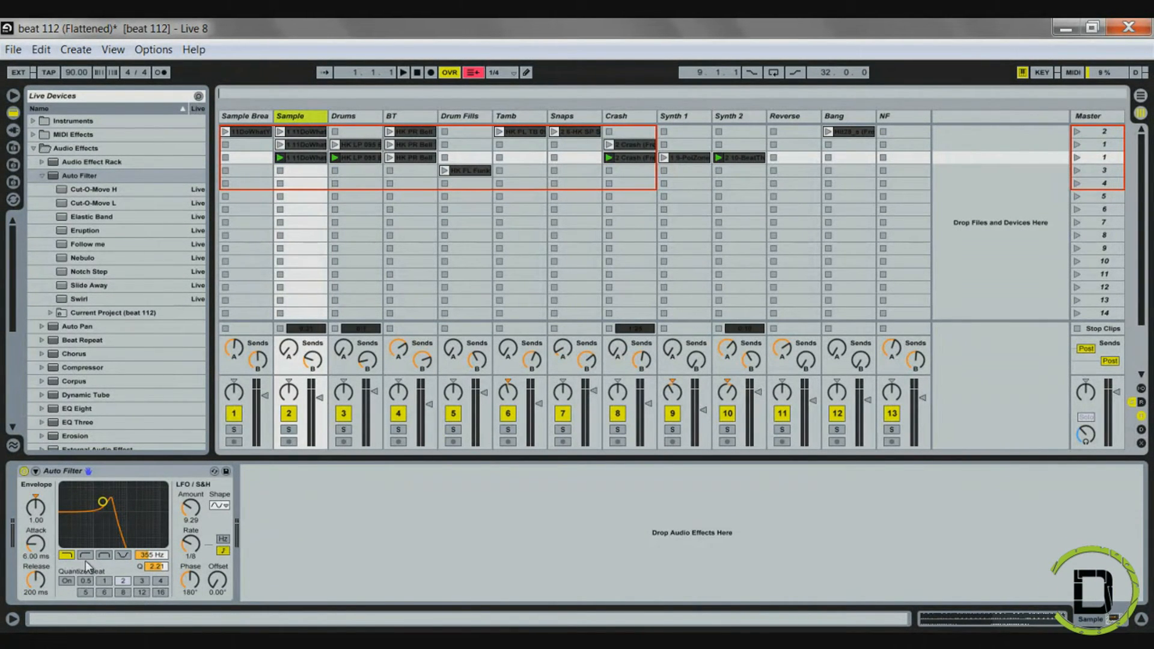
Set the Auto Filter type to high-pass, cutoff near 3.19 kHz, Q 2.21
left_click(84, 554)
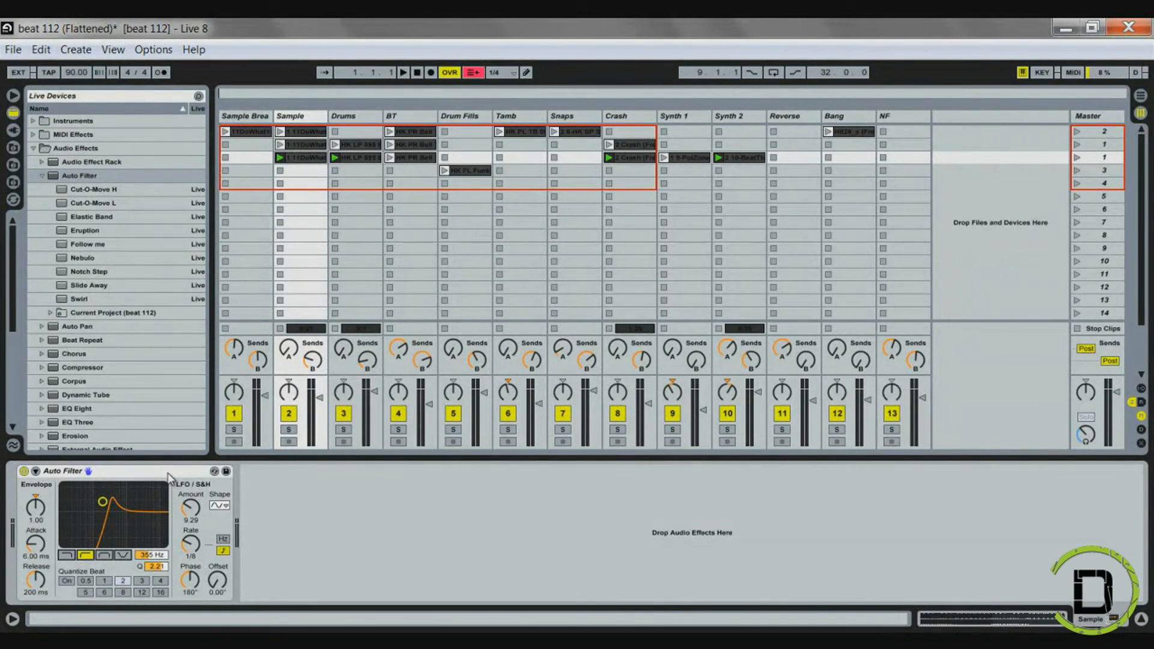
left_click(344, 429)
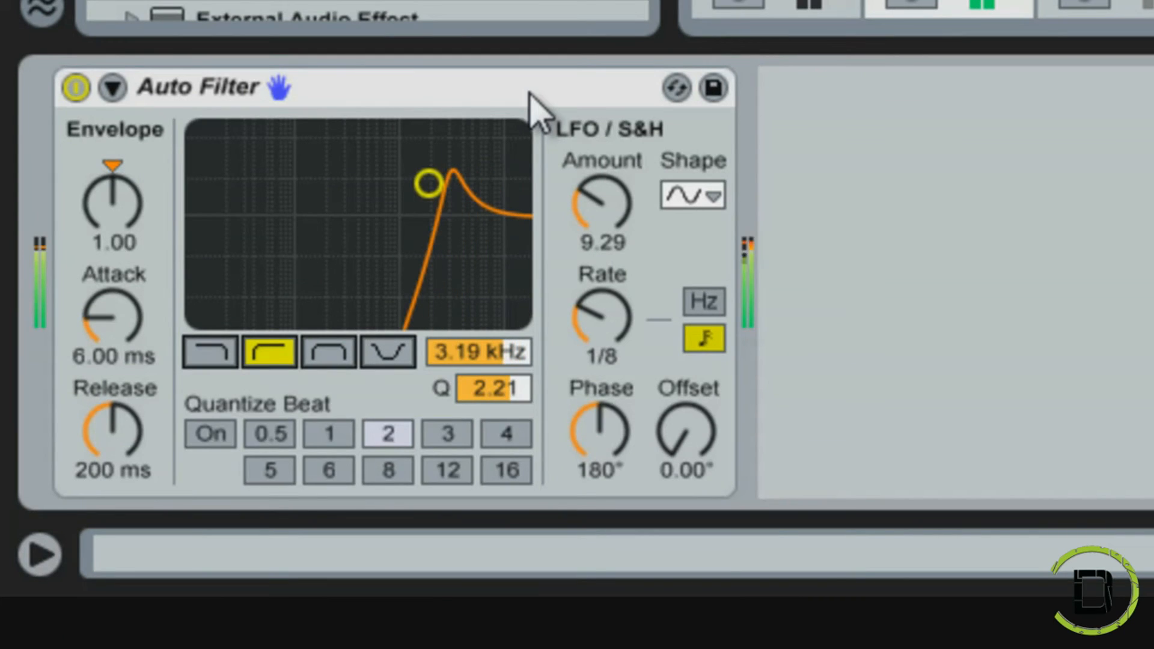
Try band-pass, notch and high-pass, then set low-pass at 12.4 kHz with Q 1.14
left_click(328, 350)
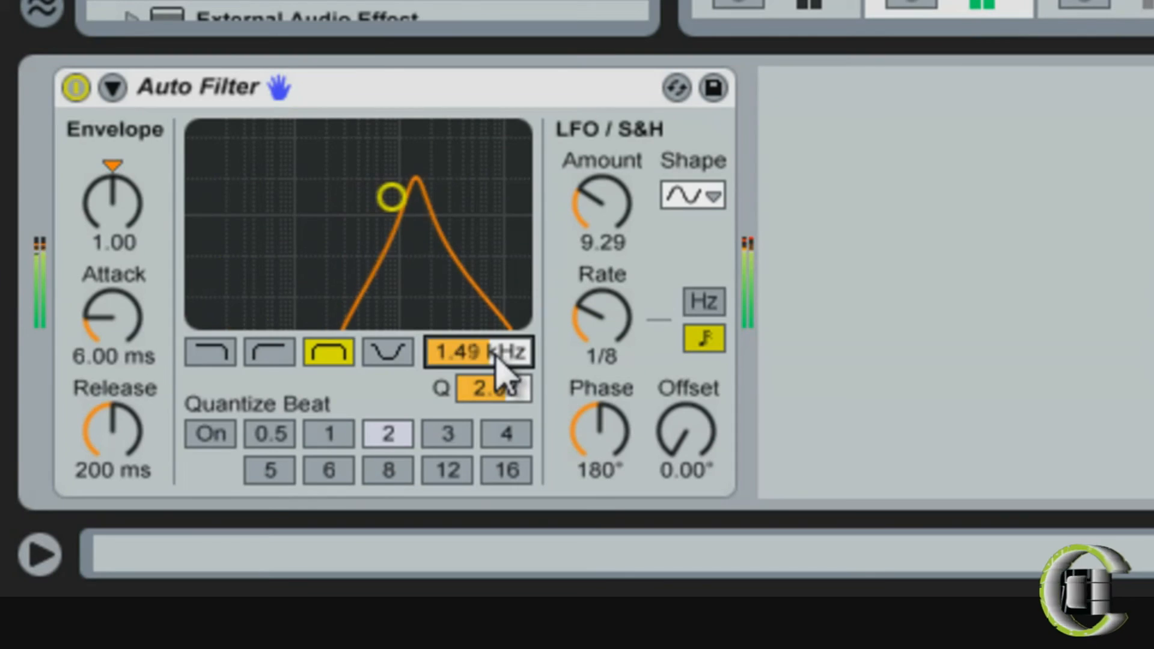
left_click(387, 351)
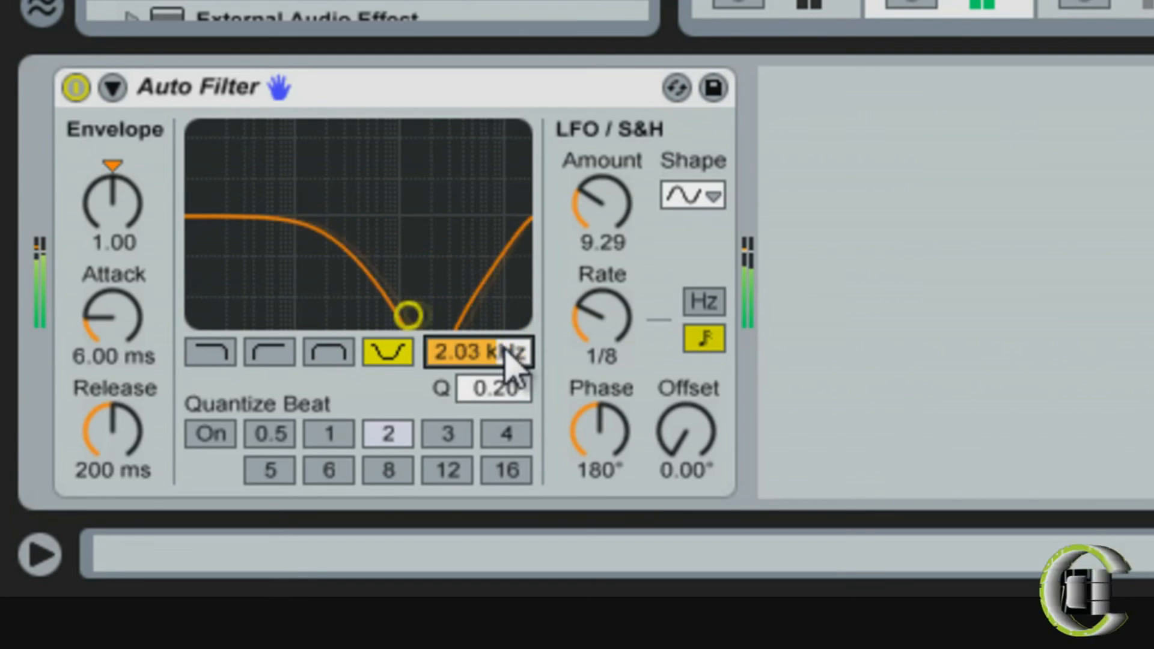
left_click(269, 351)
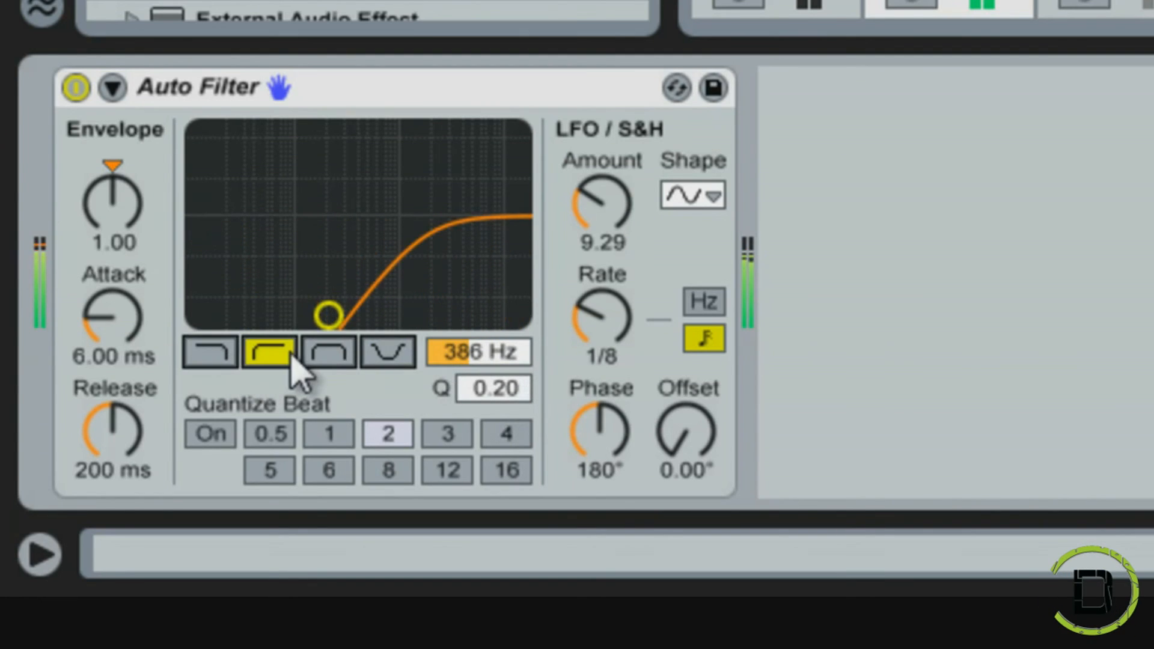
left_click(210, 351)
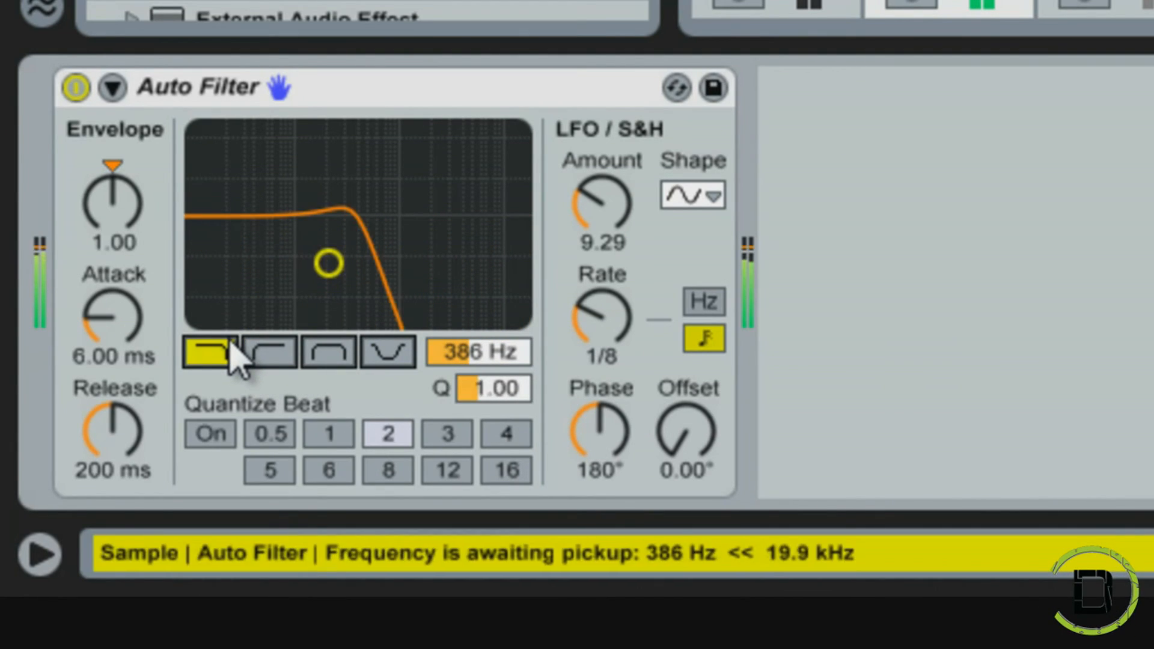
left_click_drag(329, 262, 493, 253)
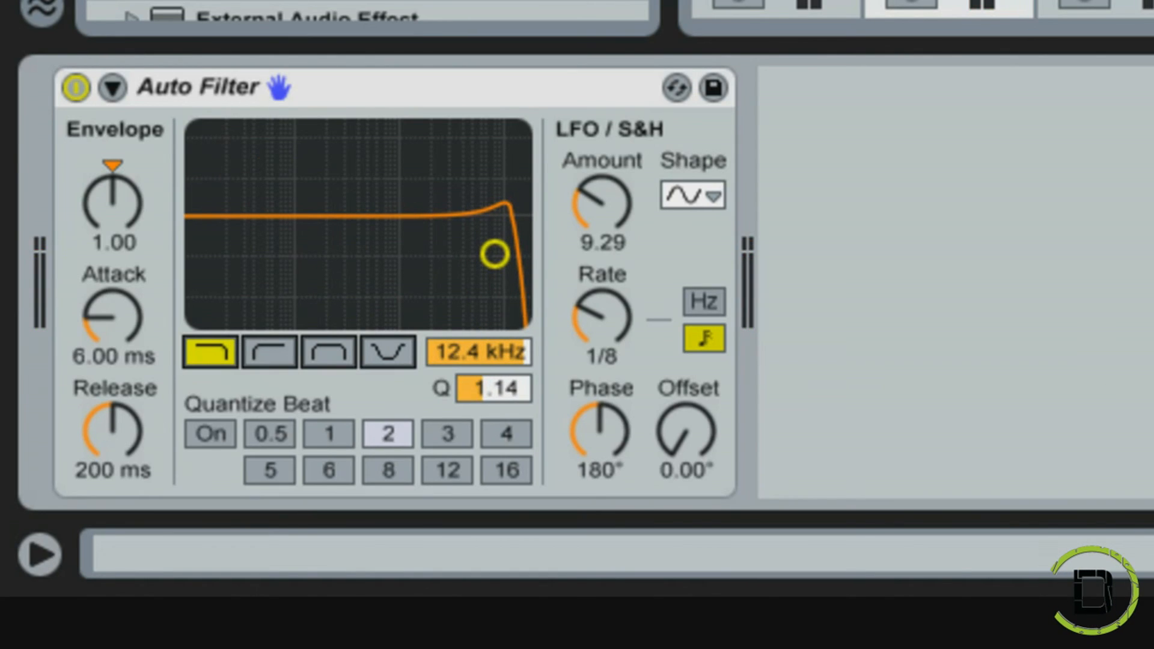
mouse_move(447, 434)
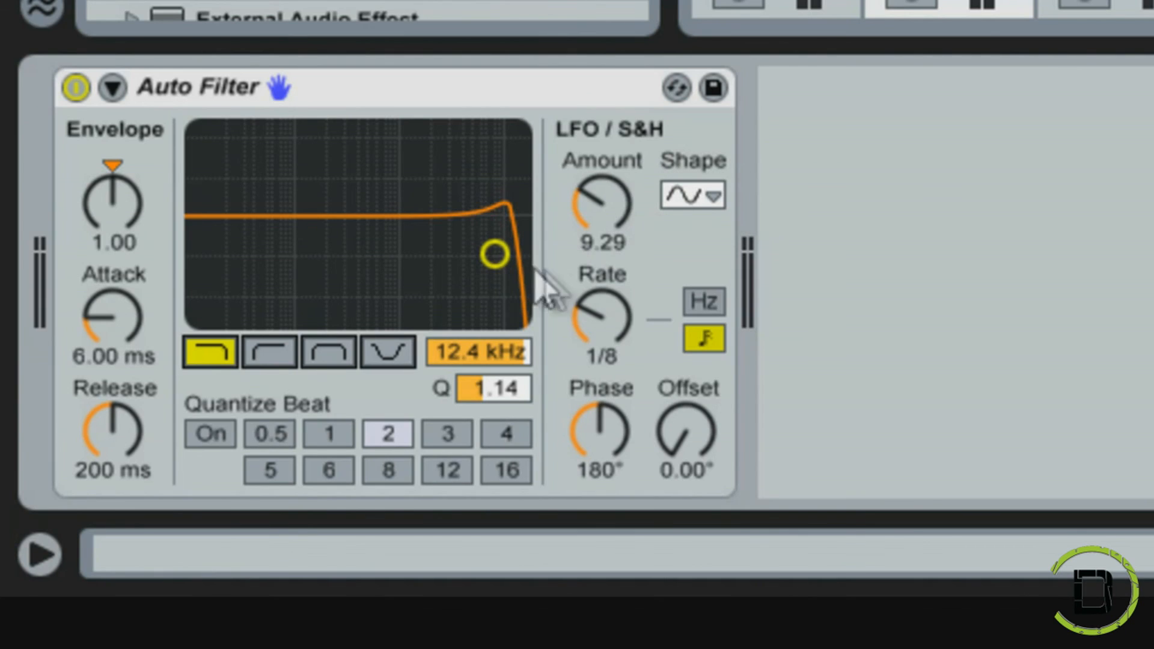
mouse_move(769, 526)
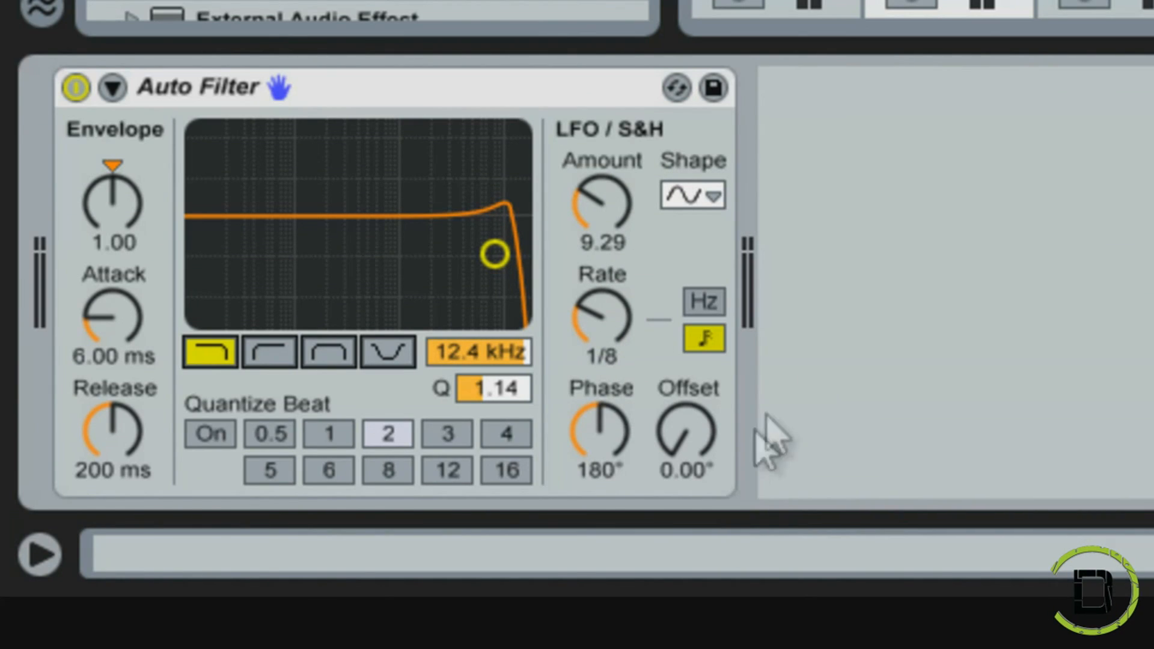
mouse_move(865, 324)
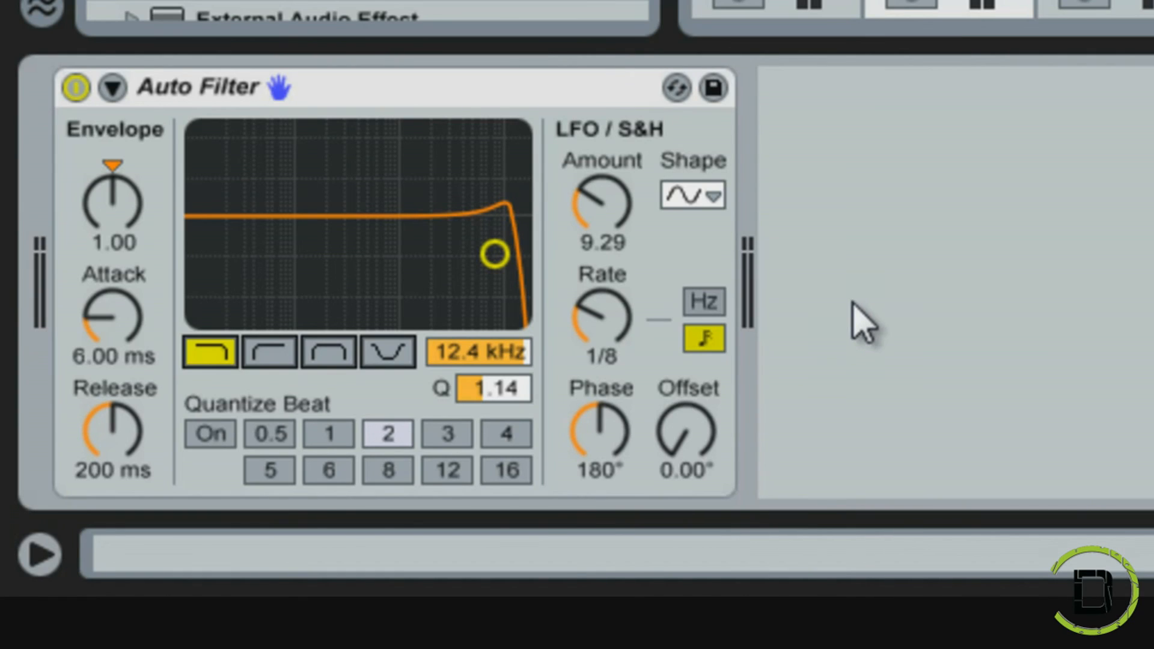